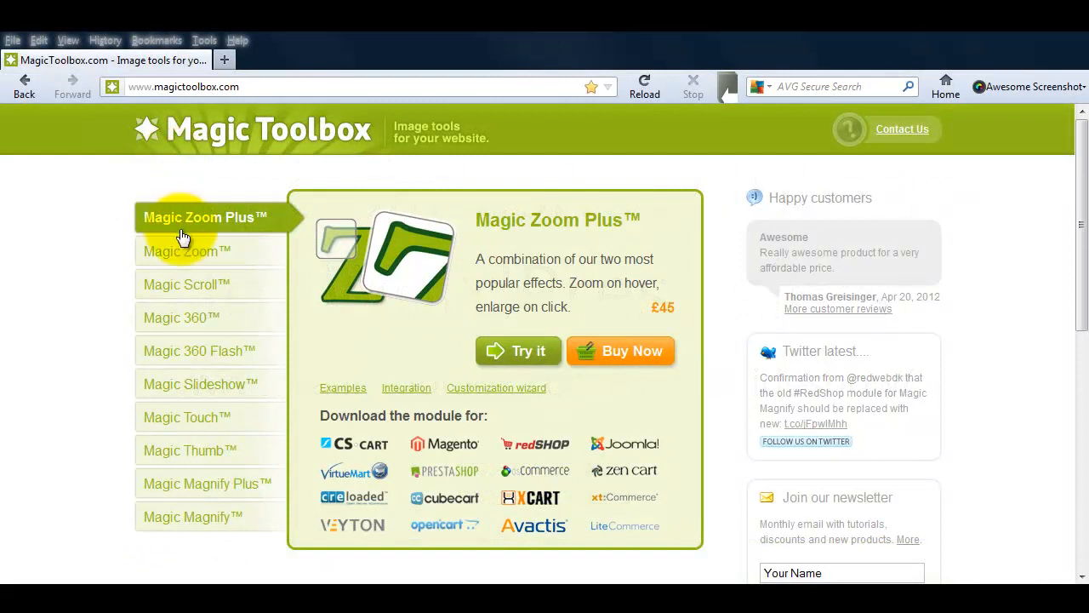
View the Magic Slideshow for WordPress module page on Magic Toolbox, then switch to WordPress admin
click(201, 385)
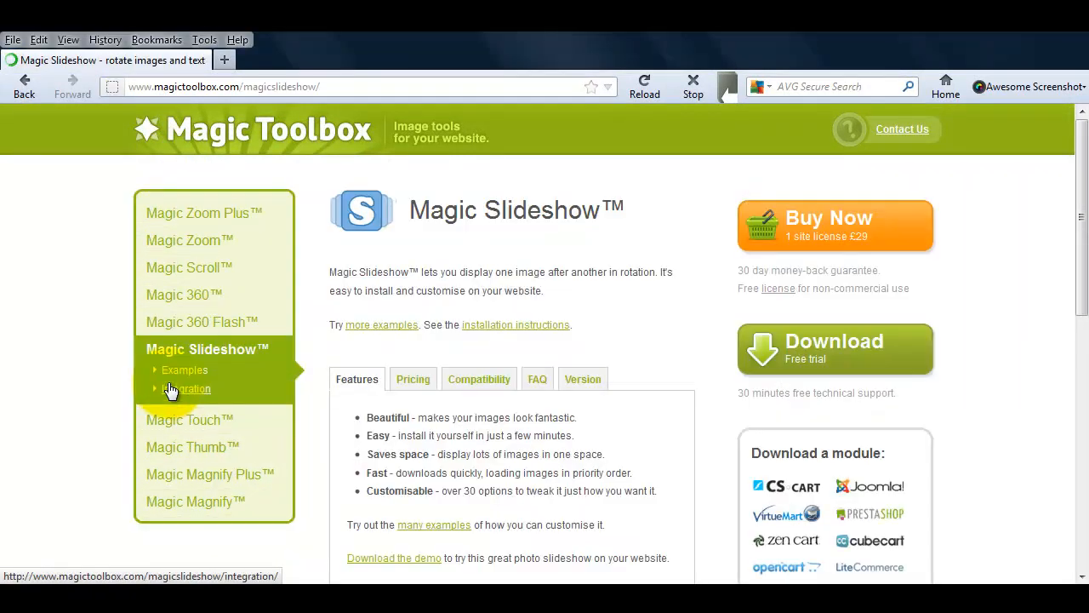
scroll(down, 3)
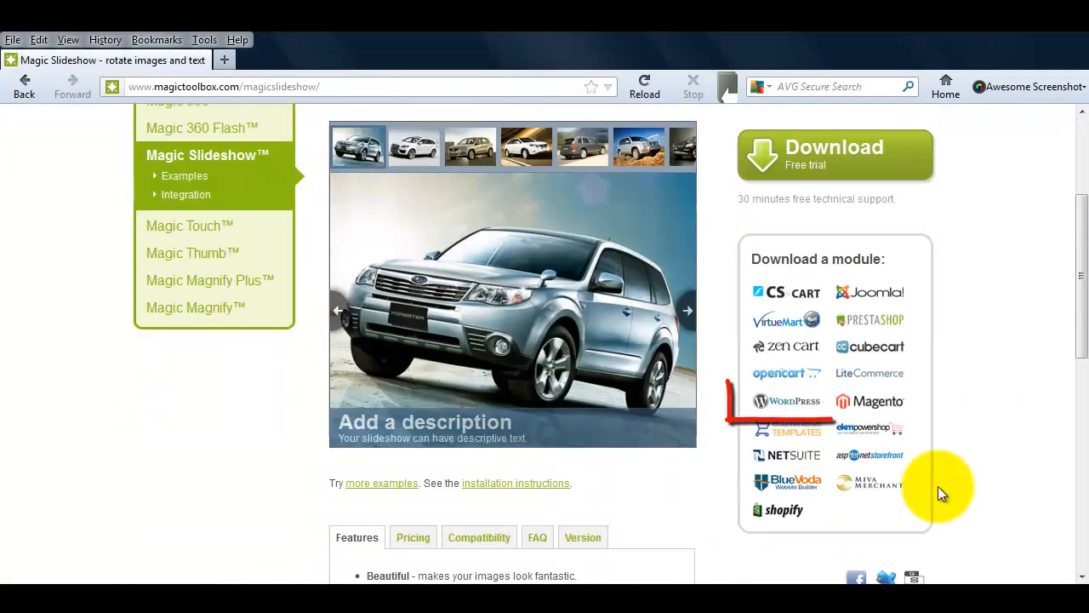
click(786, 401)
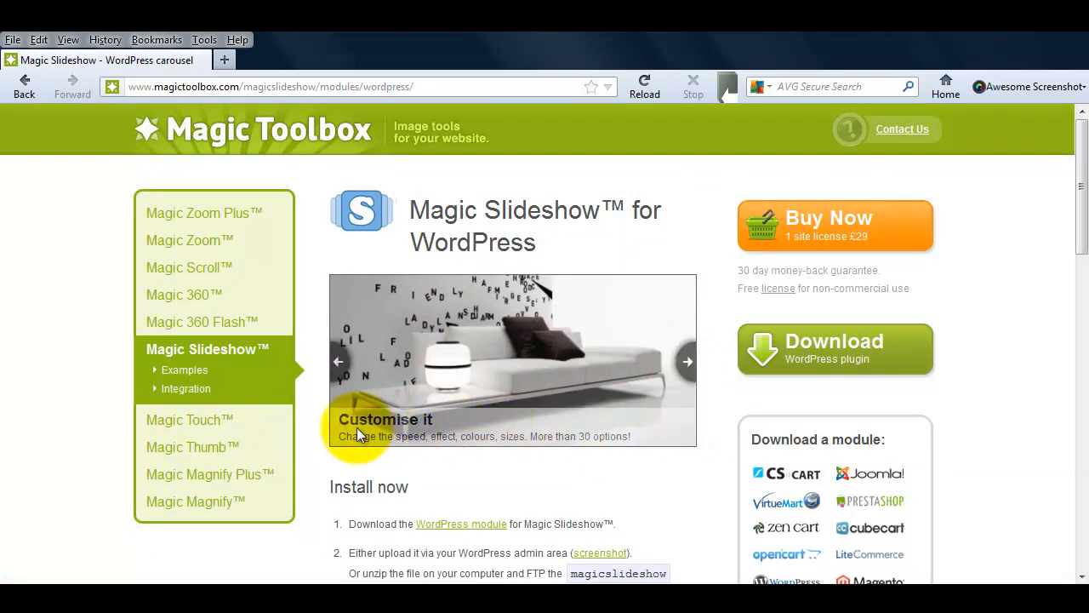
mouse_move(688, 483)
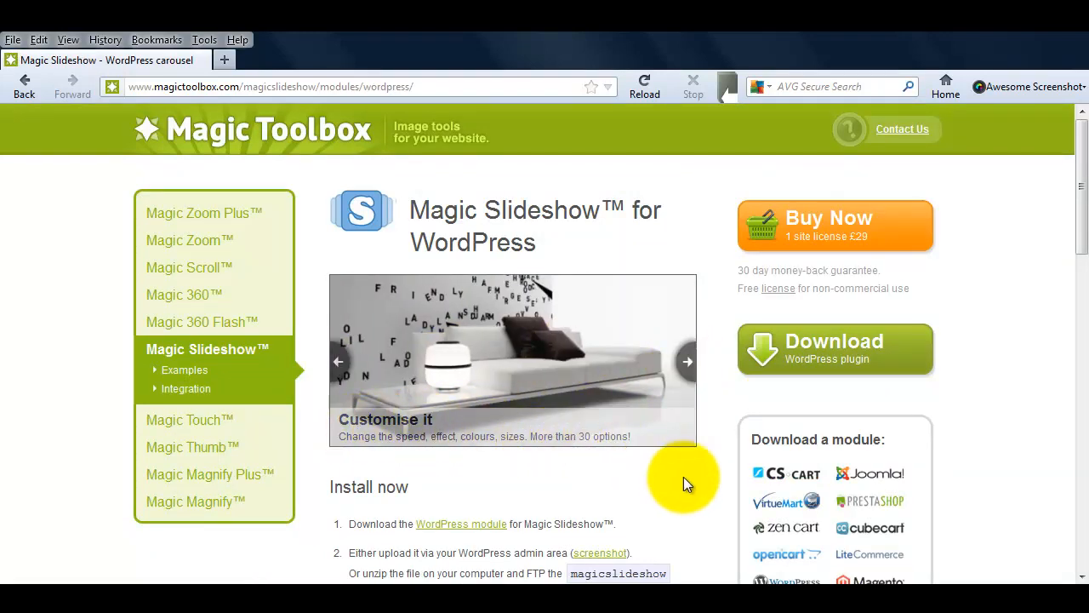
click(834, 349)
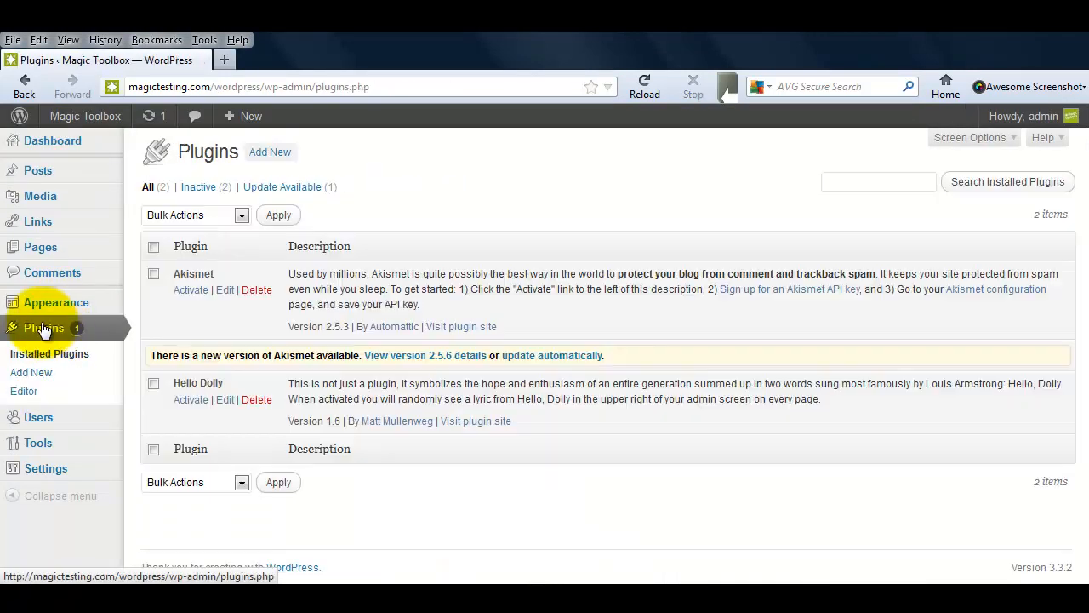
Upload the Magic Slideshow zip, install the plugin and activate it
click(31, 373)
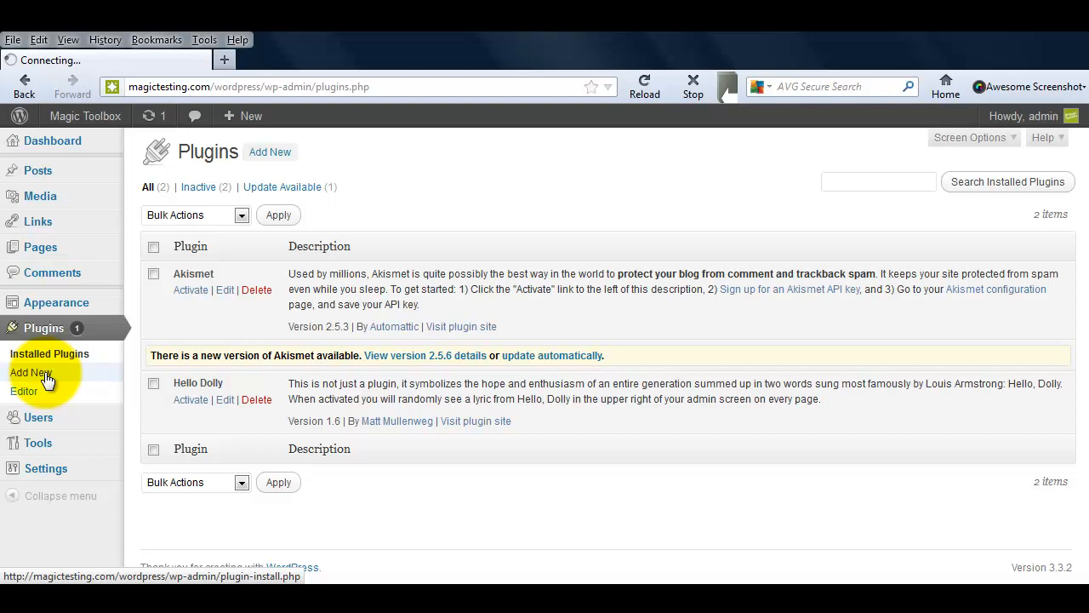
click(31, 373)
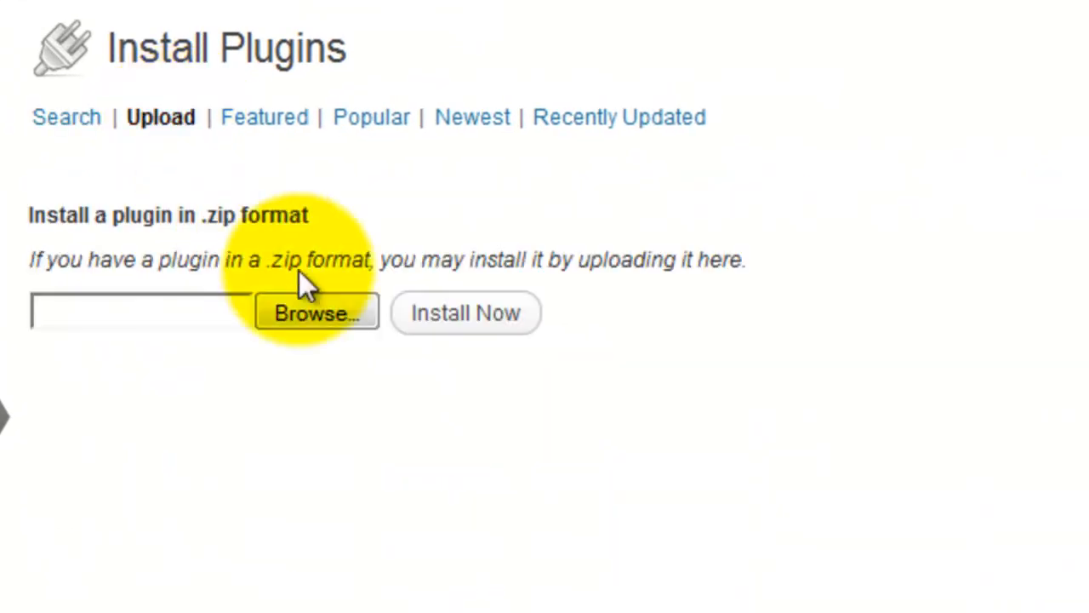
click(317, 313)
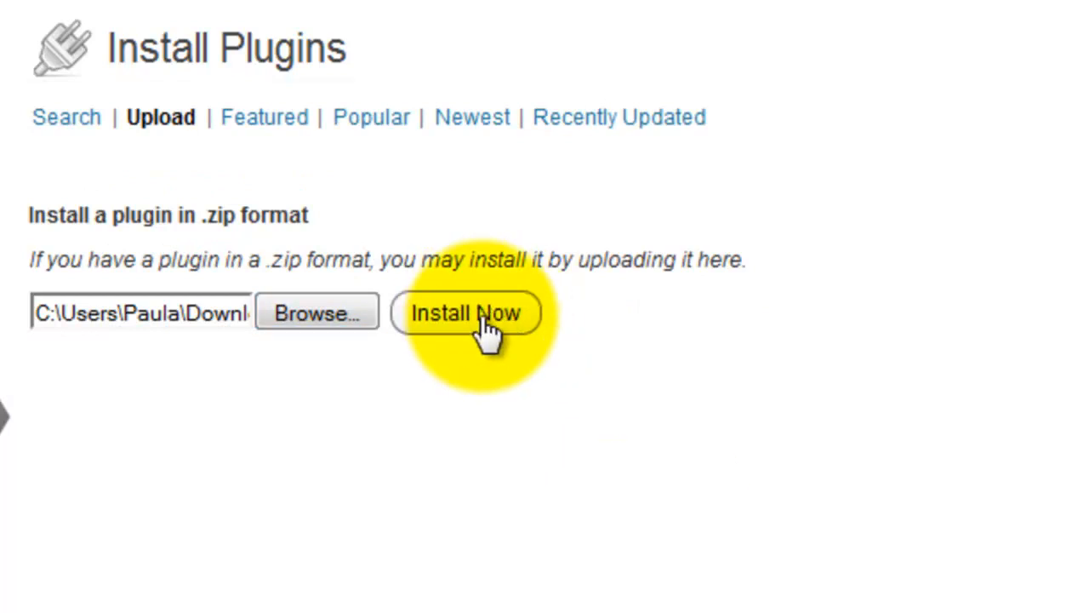
click(466, 313)
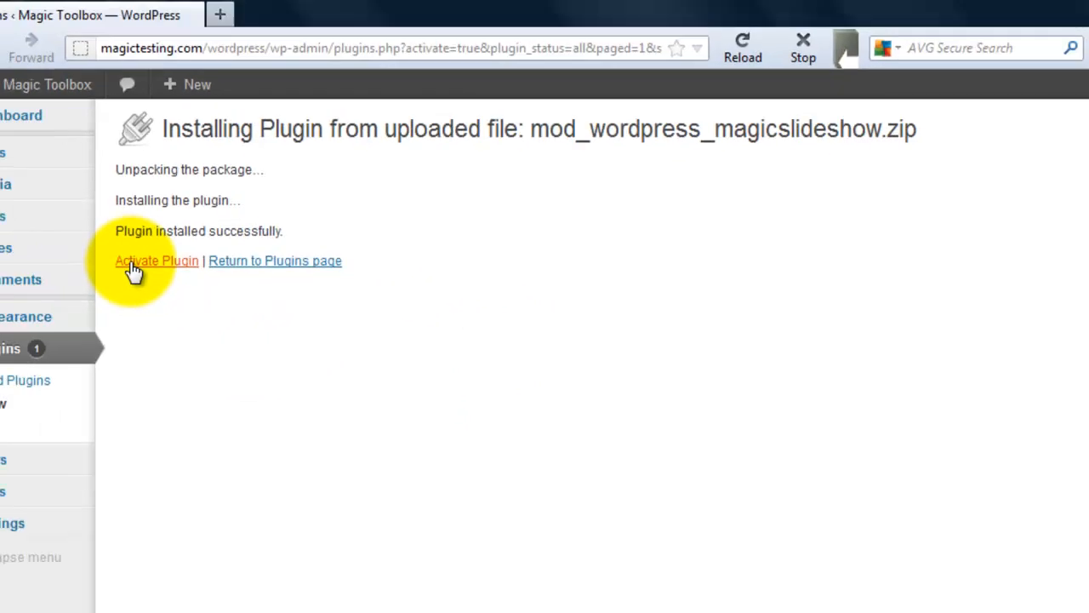
click(156, 260)
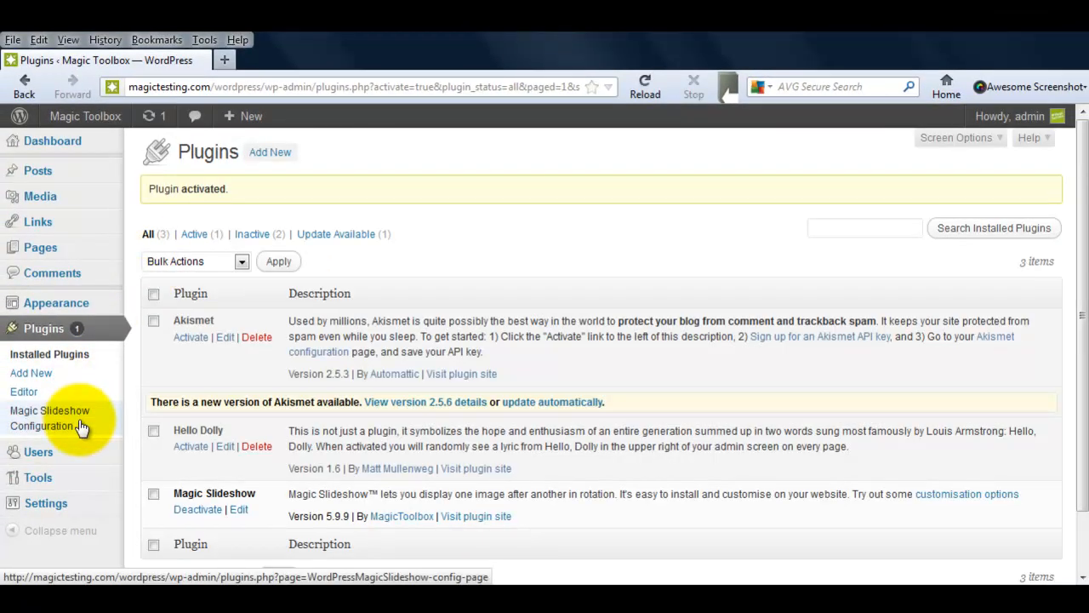
mouse_move(41, 196)
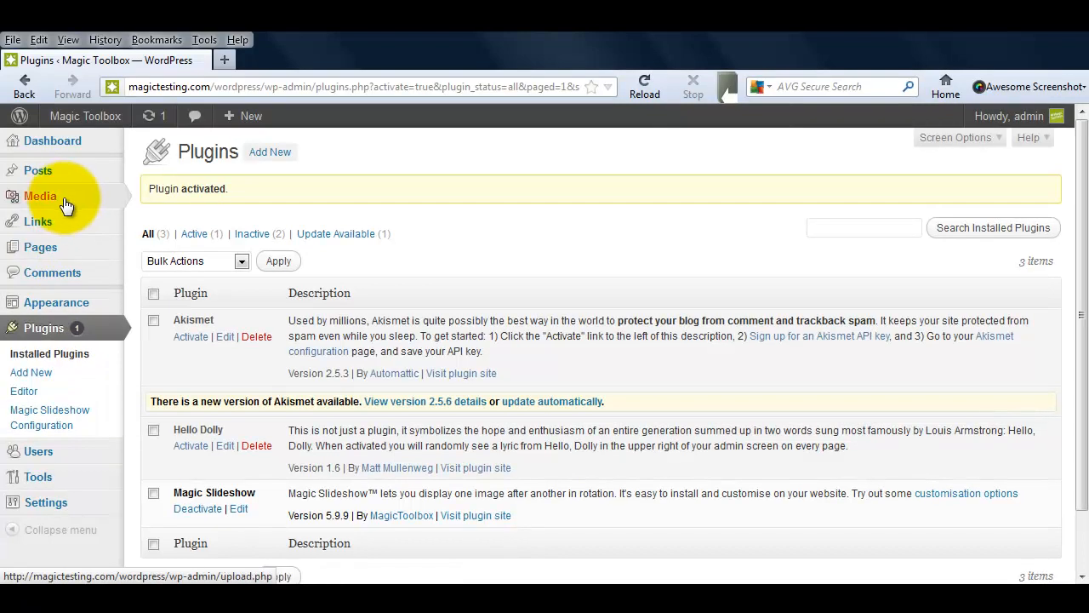
click(41, 195)
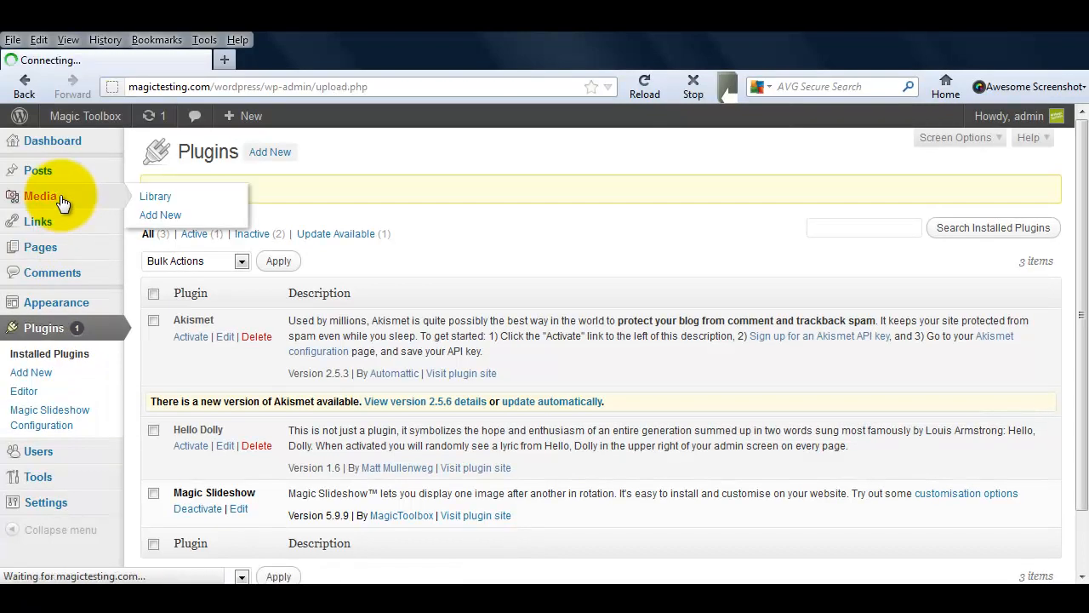
Find the four_seasons8 image in the Media Library and start attaching it
click(155, 196)
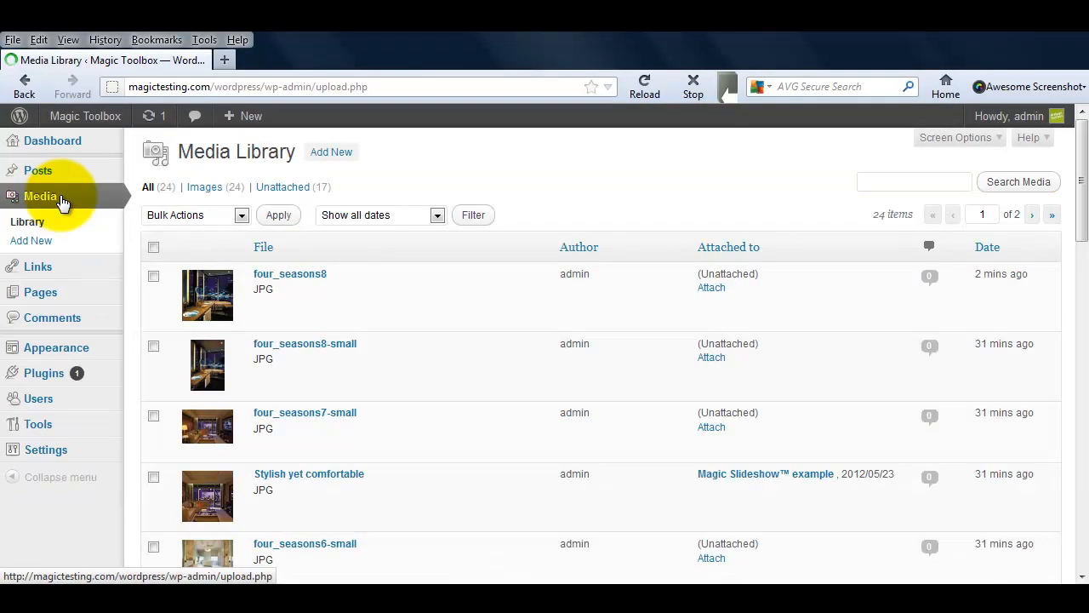
mouse_move(133, 276)
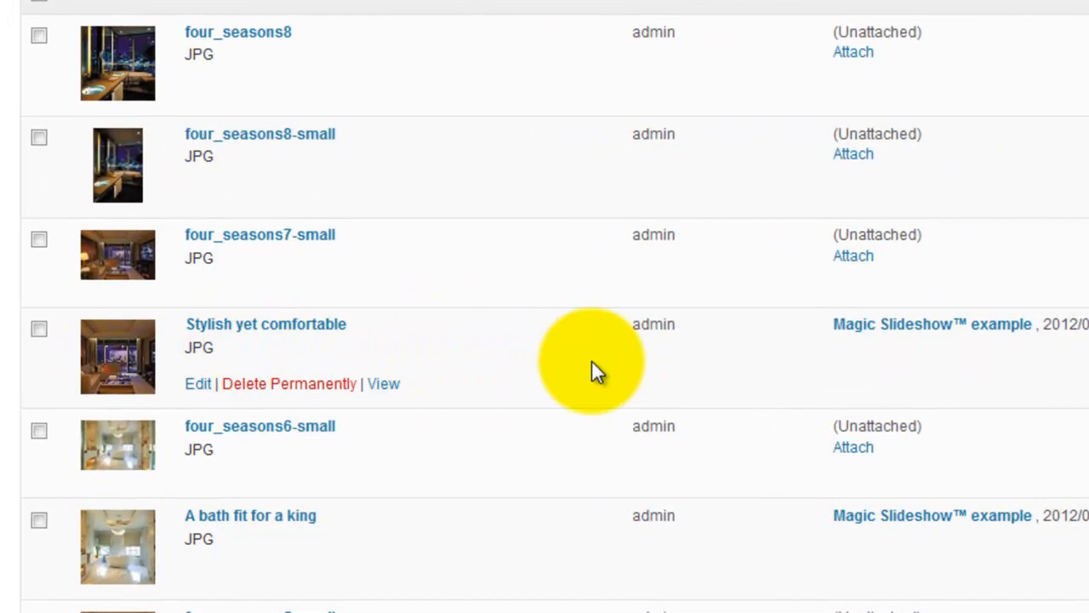
scroll(down, 3)
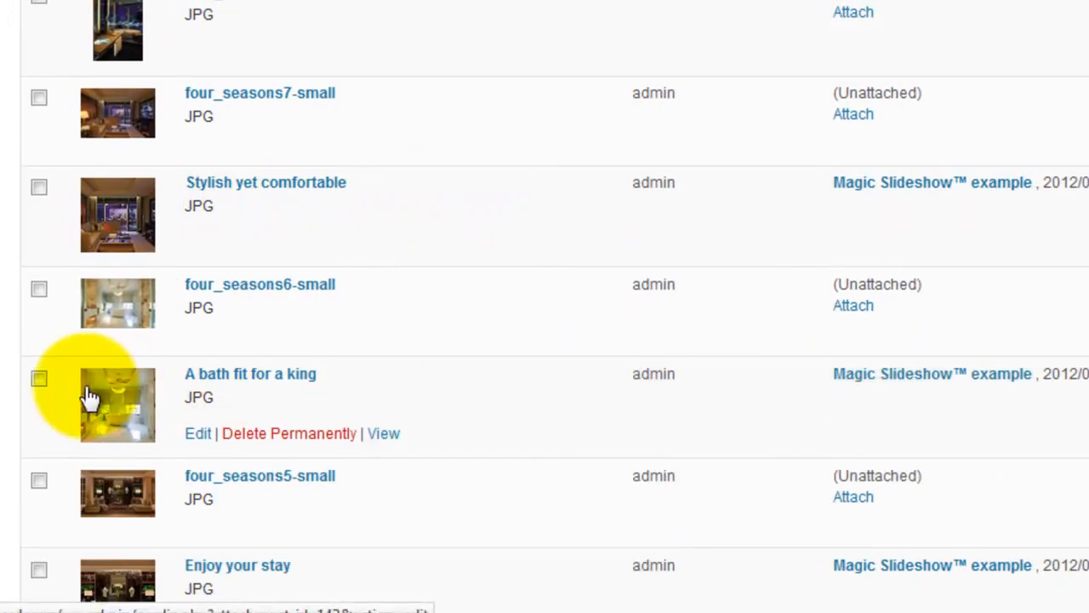
scroll(down, 3)
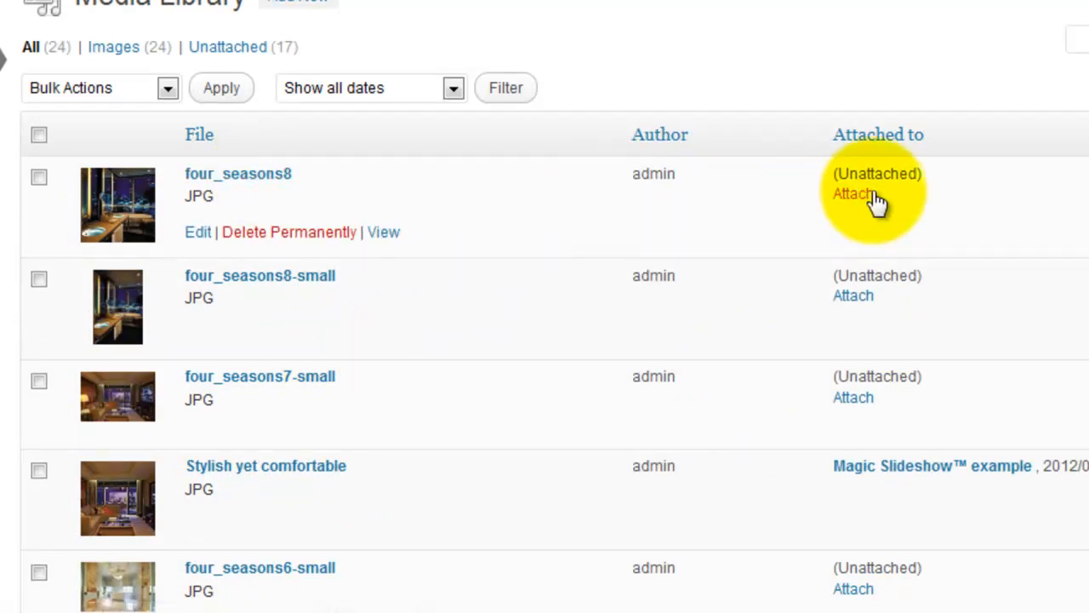
click(853, 194)
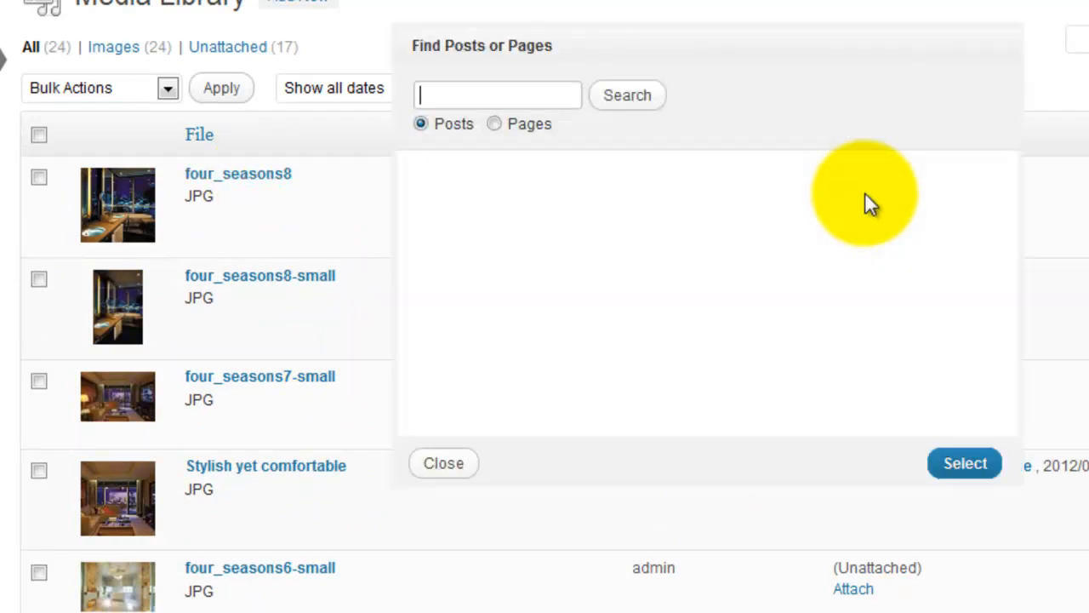
Search for the Magic Slideshow example post and attach the image to it
text(gic slideshow example)
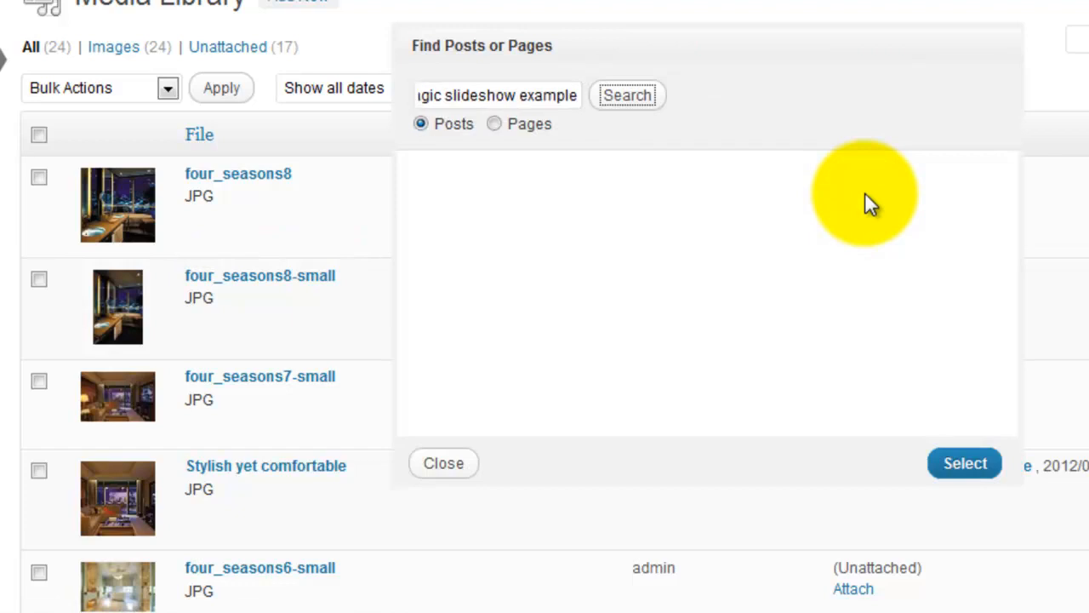
click(627, 95)
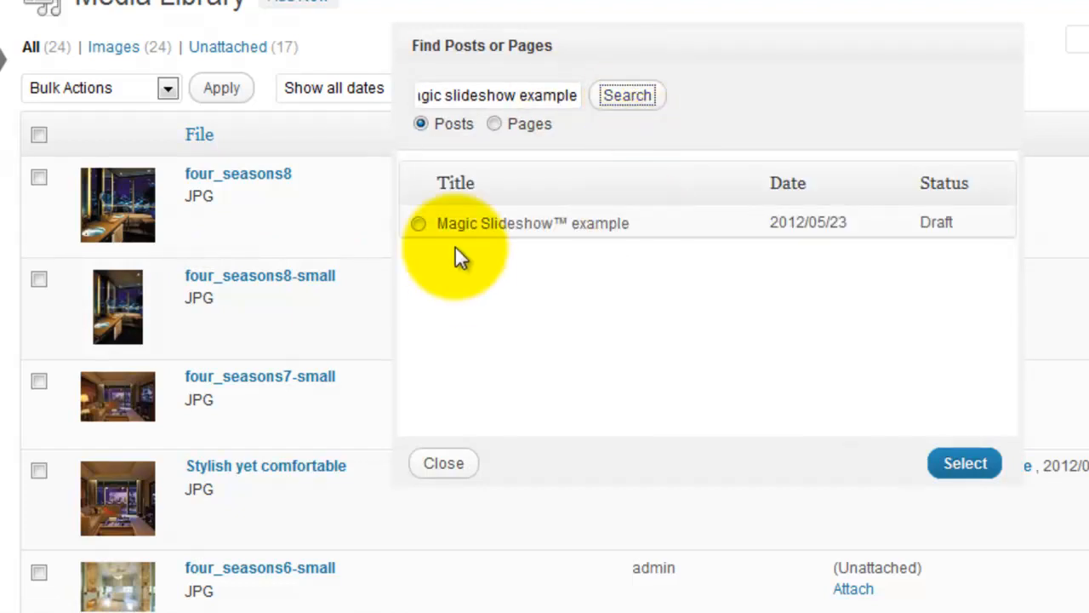
click(419, 222)
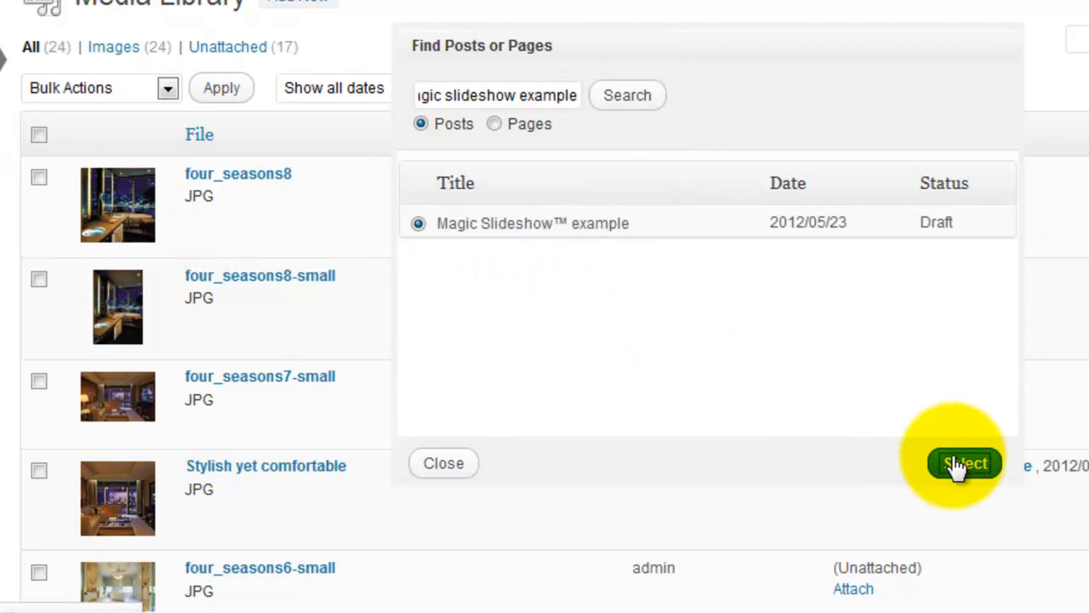
click(964, 463)
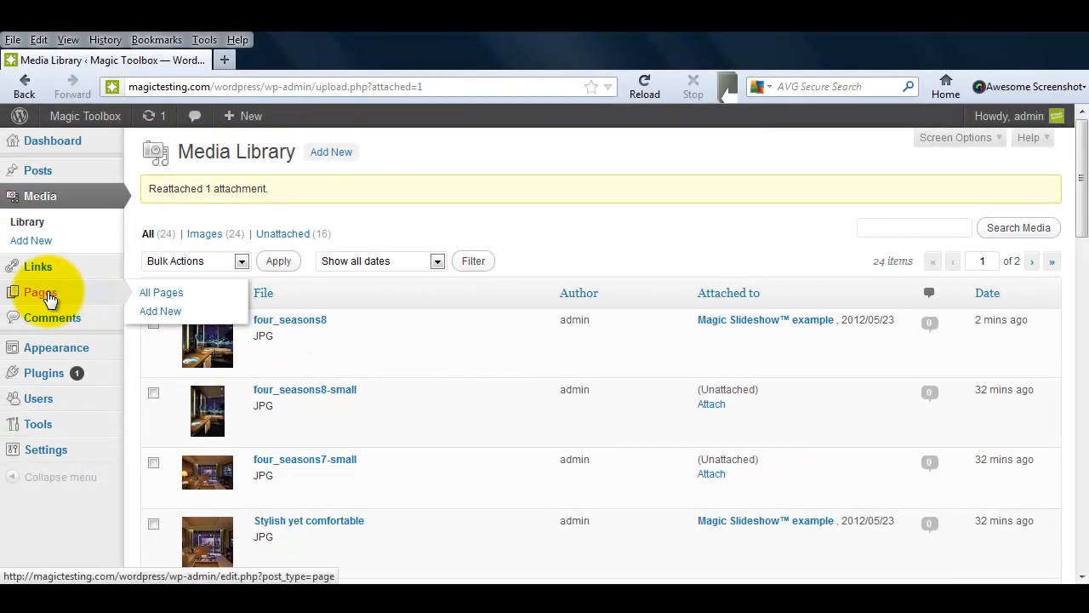
Edit the Magic Slideshow™ example post and bring up Add Media on its empty line
click(37, 170)
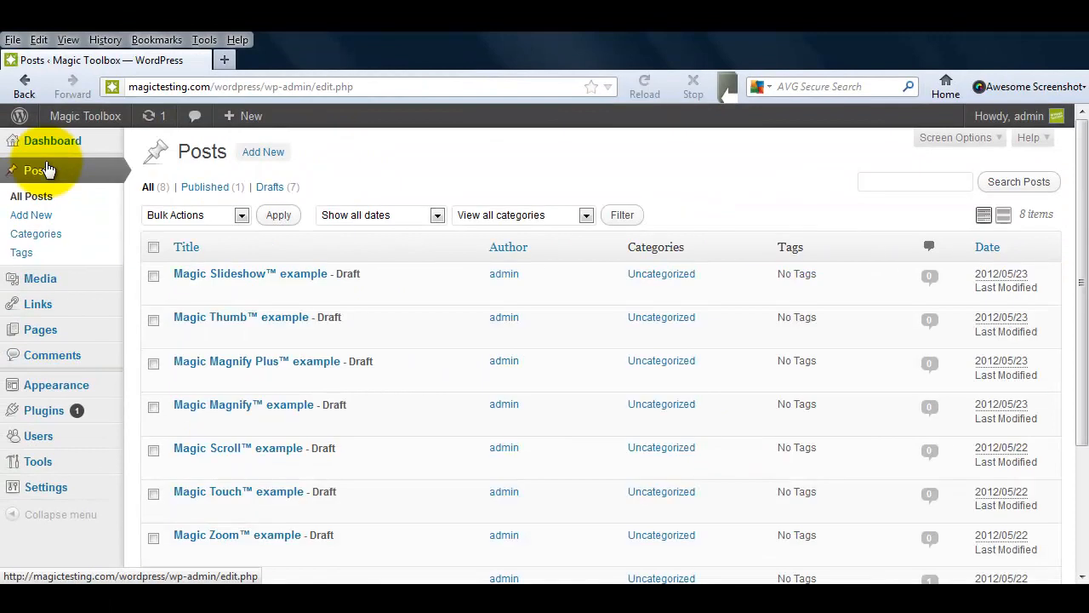
click(250, 272)
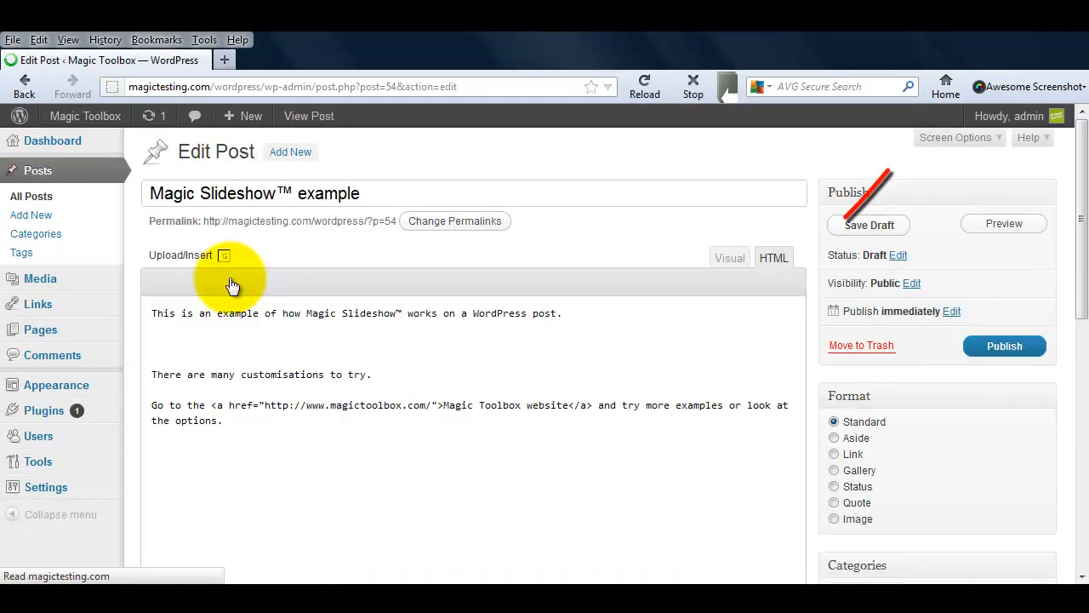
click(225, 255)
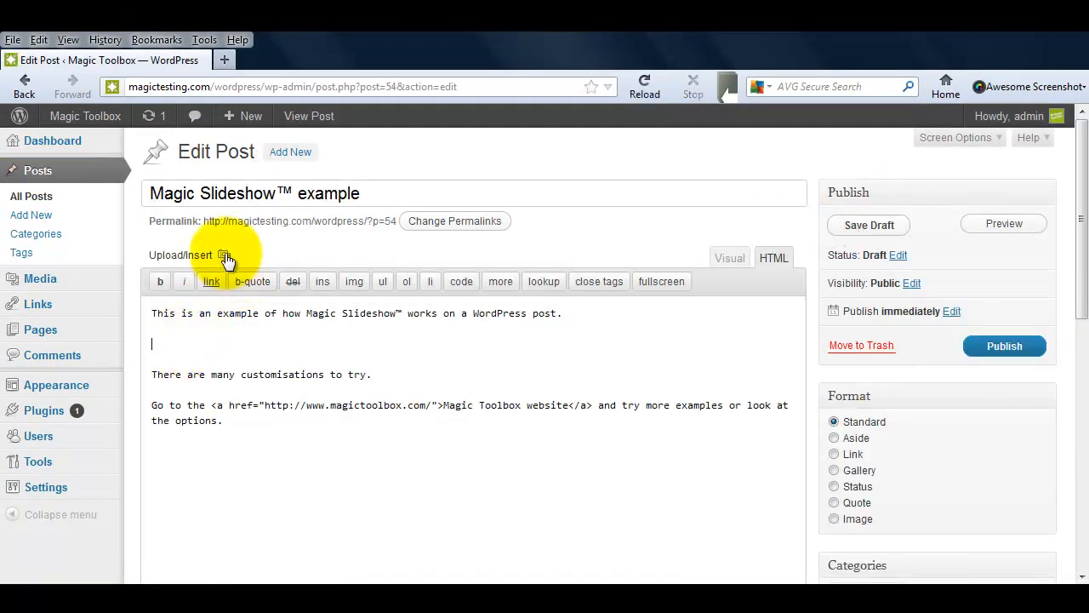
click(224, 255)
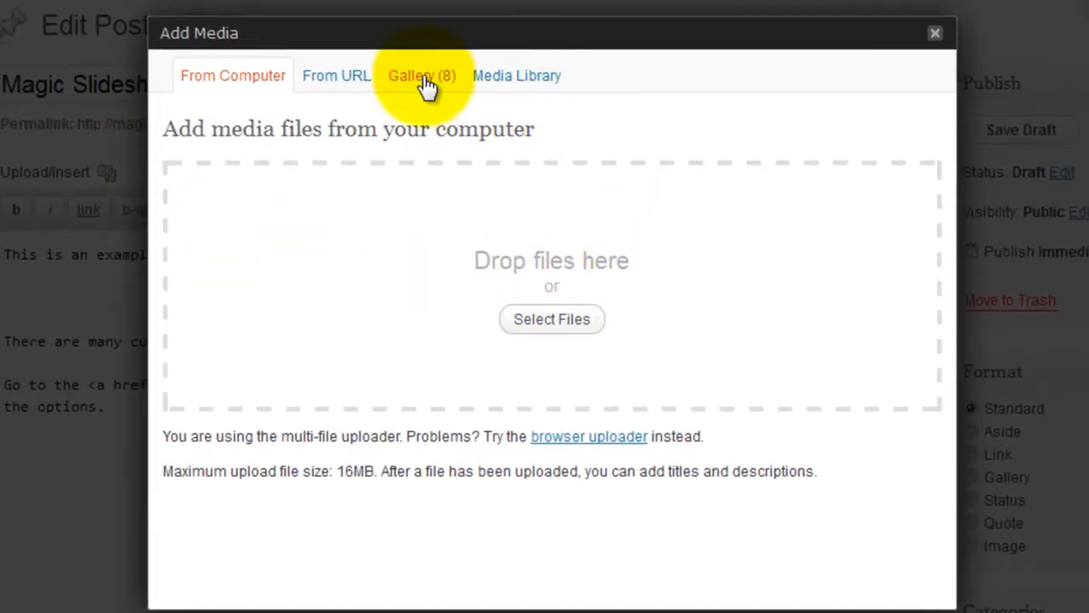
In the Gallery tab, title the four_seasons8 image 'The city that never sleeps'
click(422, 75)
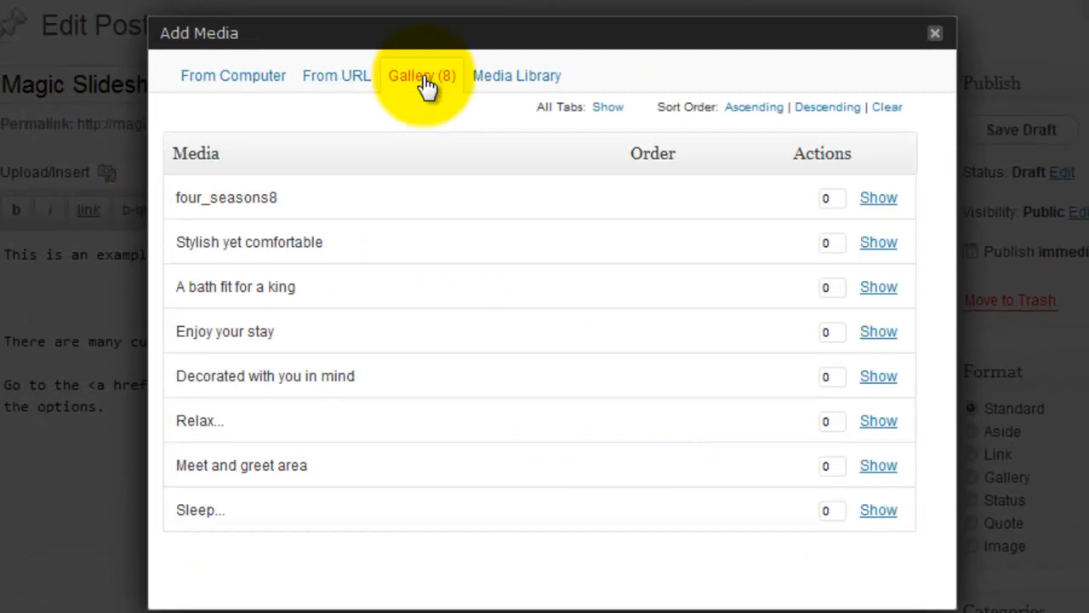
click(422, 75)
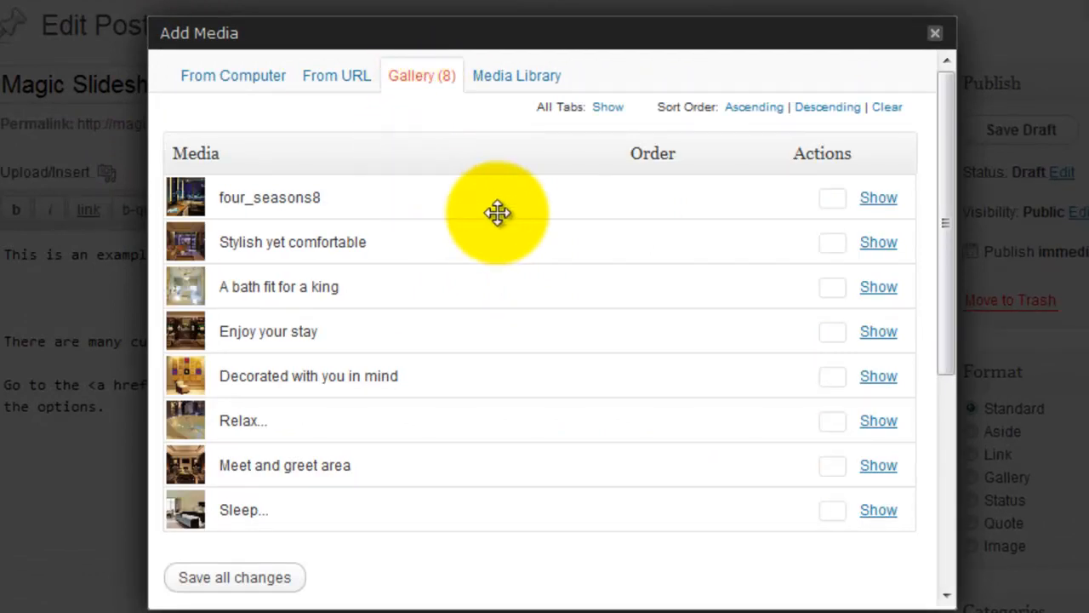
mouse_move(878, 197)
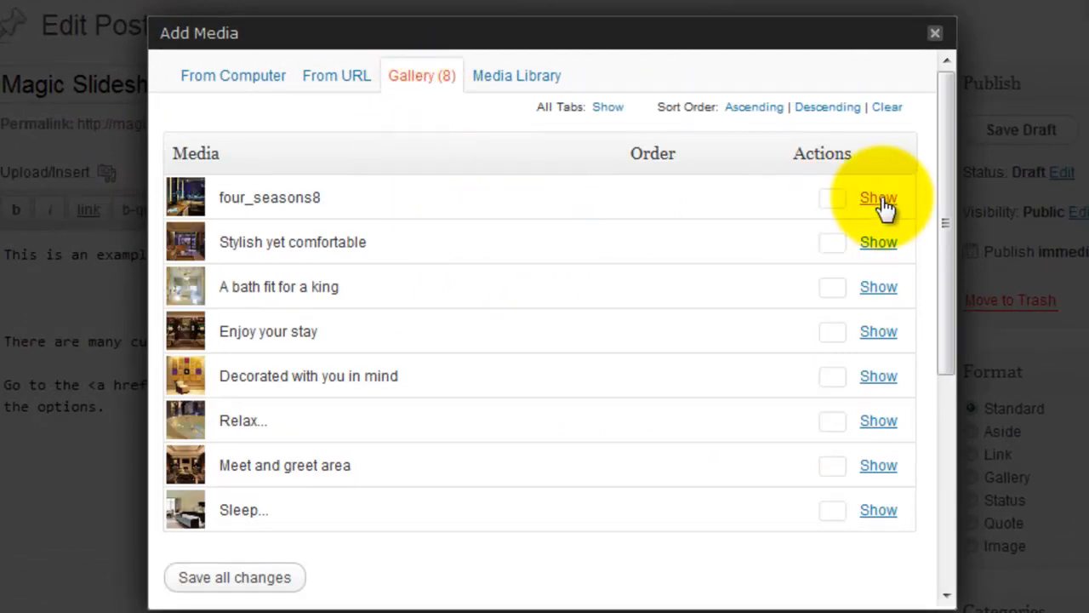
click(878, 197)
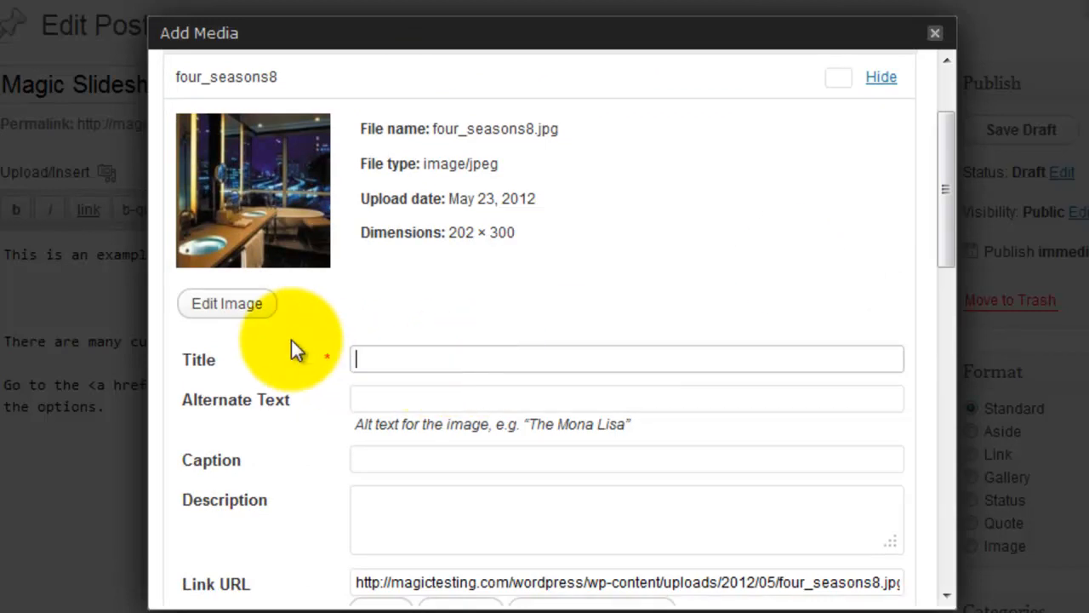
text(The city that)
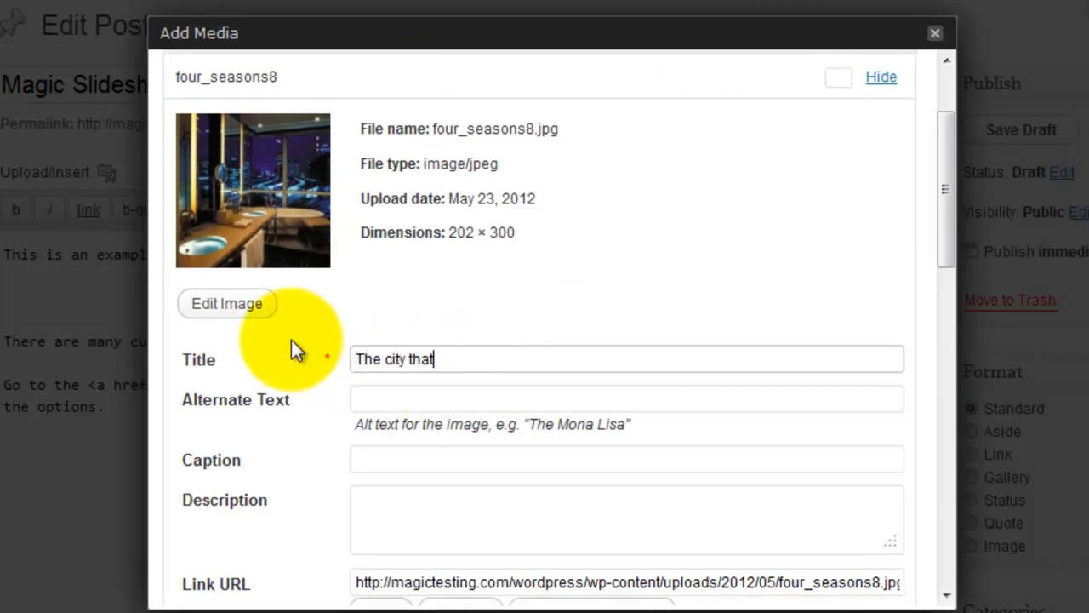
text(never sleeps)
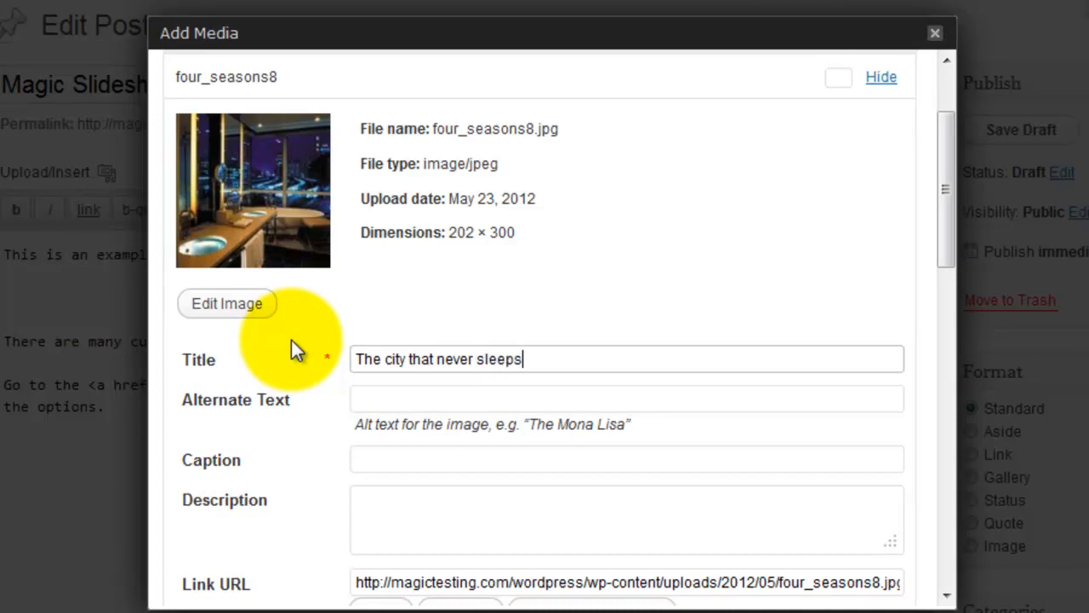
Insert the gallery into the post and select the [gallery] shortcode
scroll(down, 3)
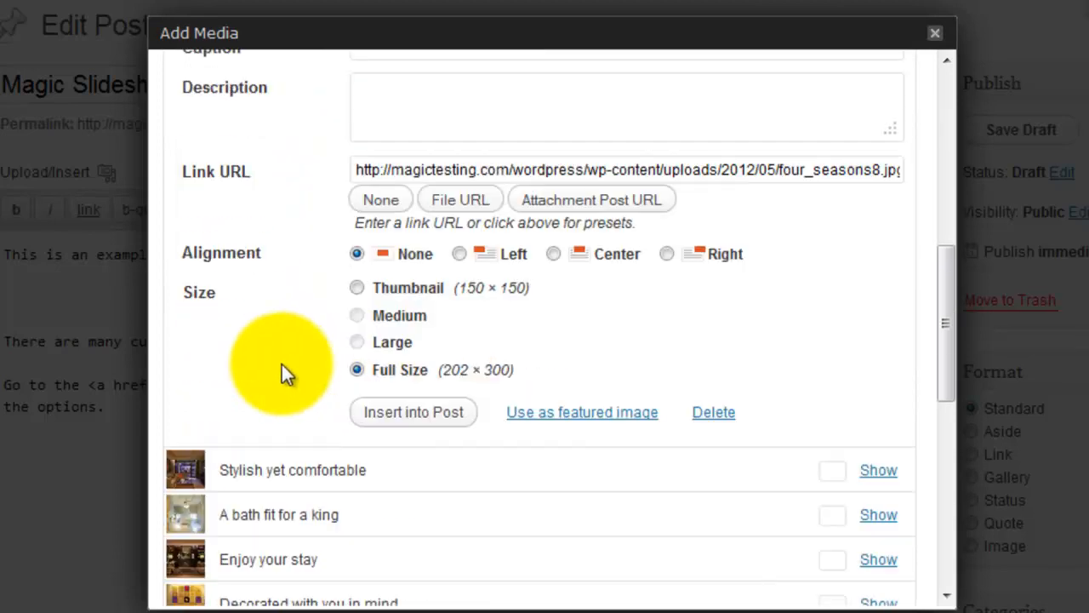
scroll(down, 3)
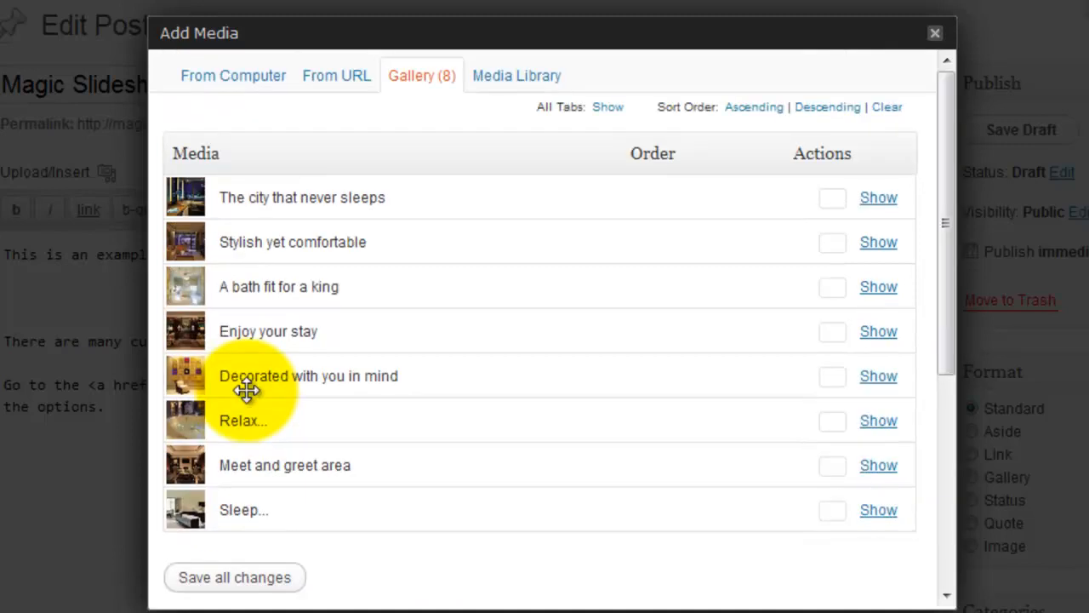
scroll(down, 3)
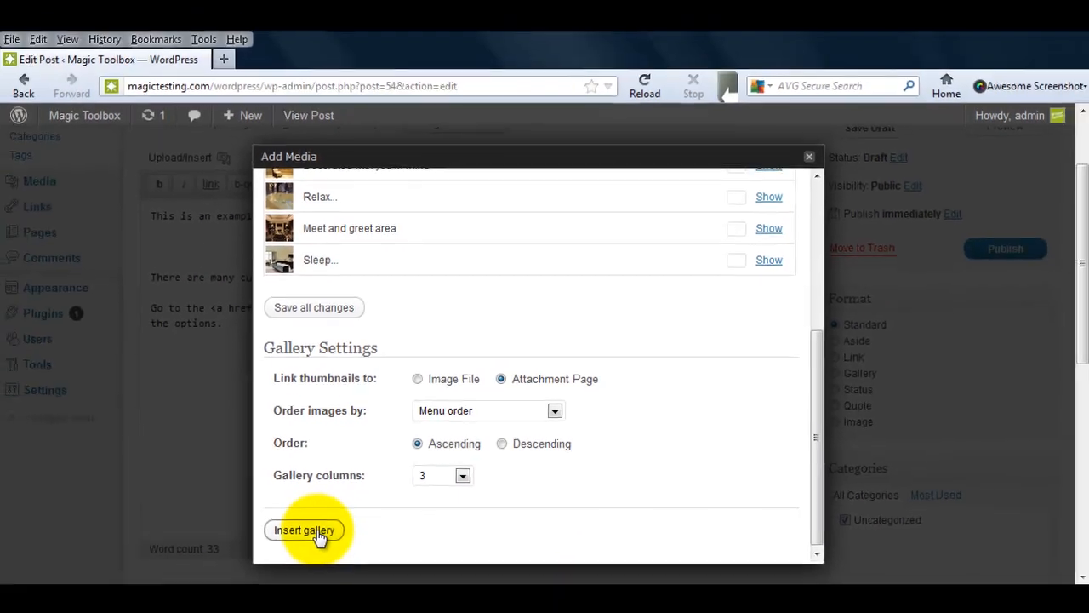
click(303, 530)
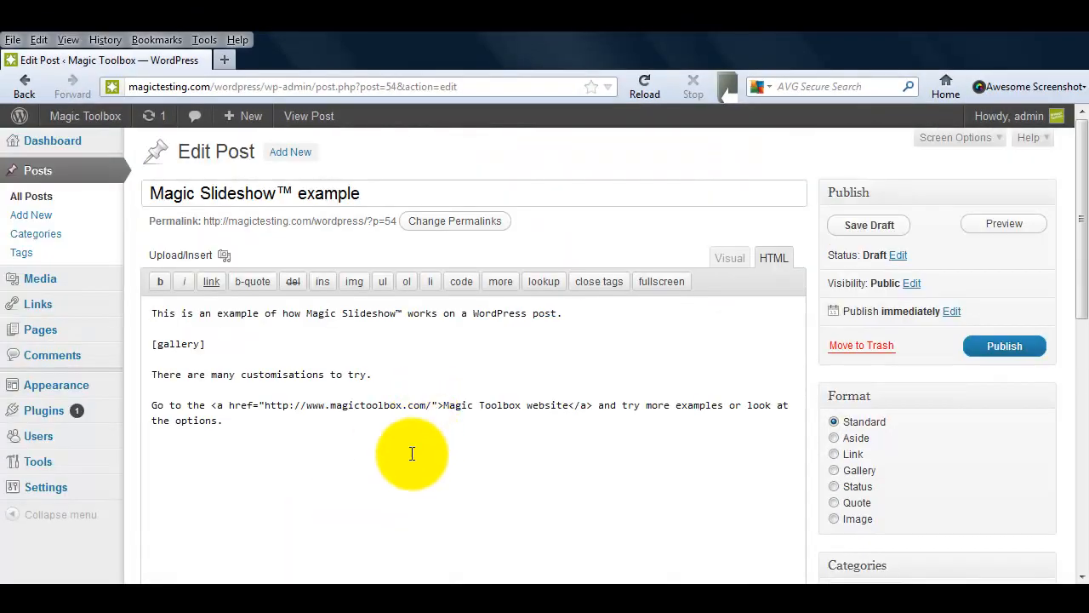
double_click(177, 343)
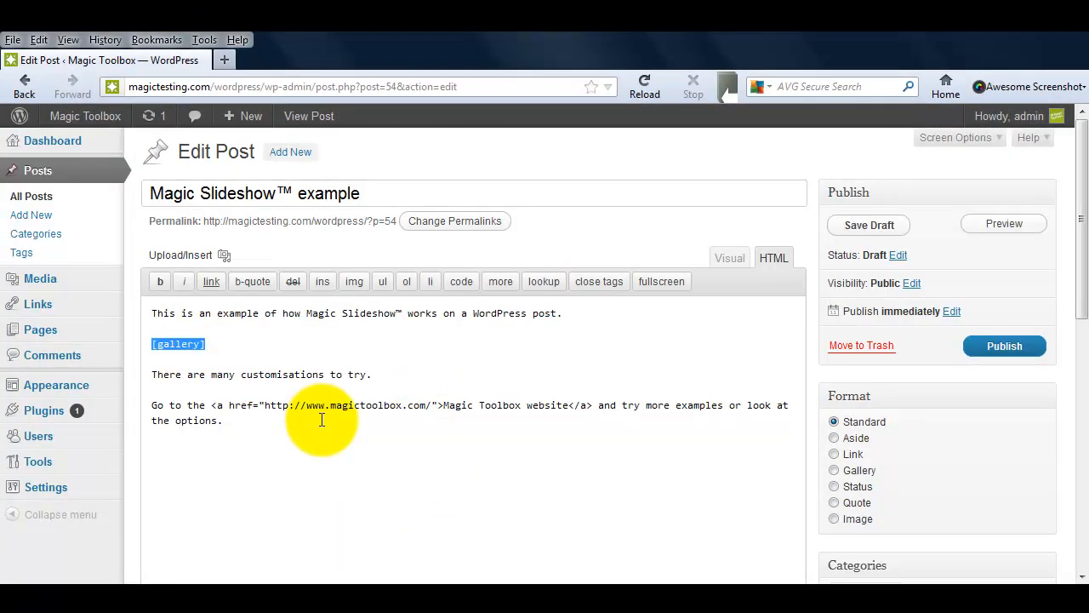
Preview the post, step the slideshow forward and back, then return to the editor
click(868, 225)
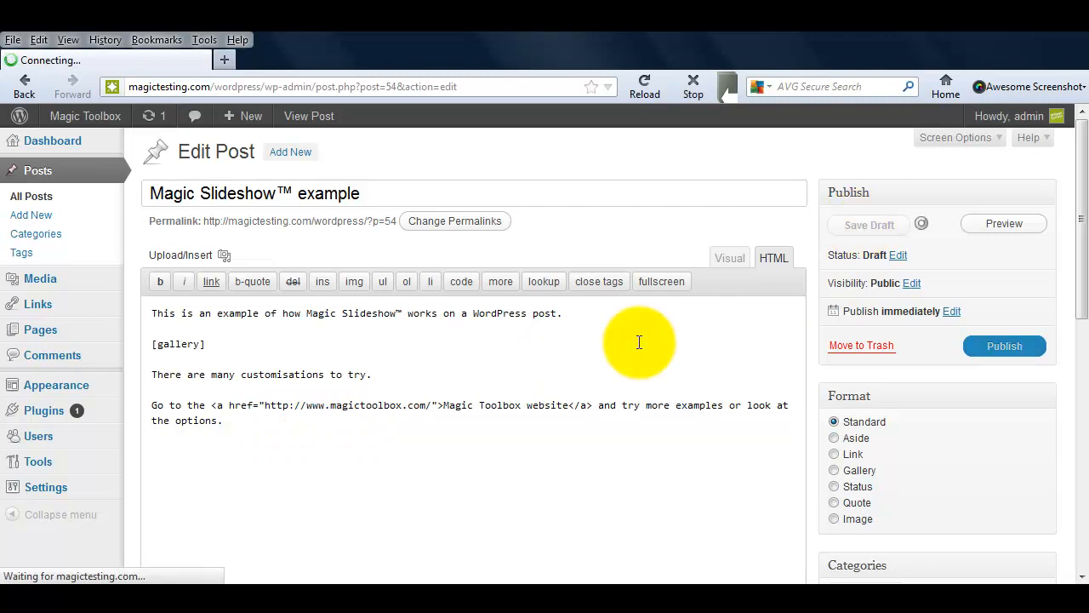
click(1004, 222)
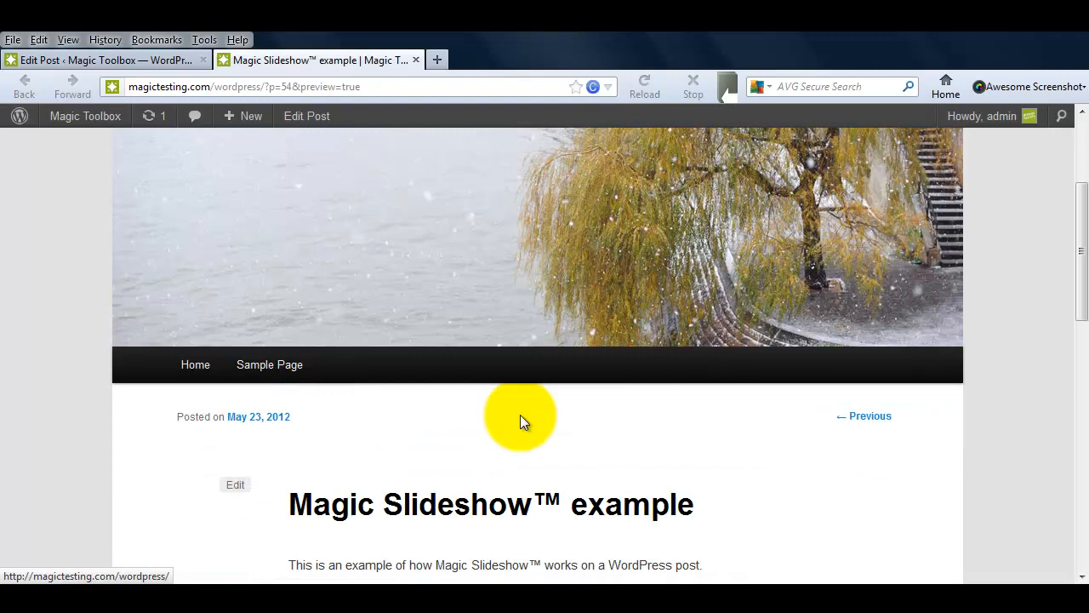
scroll(down, 3)
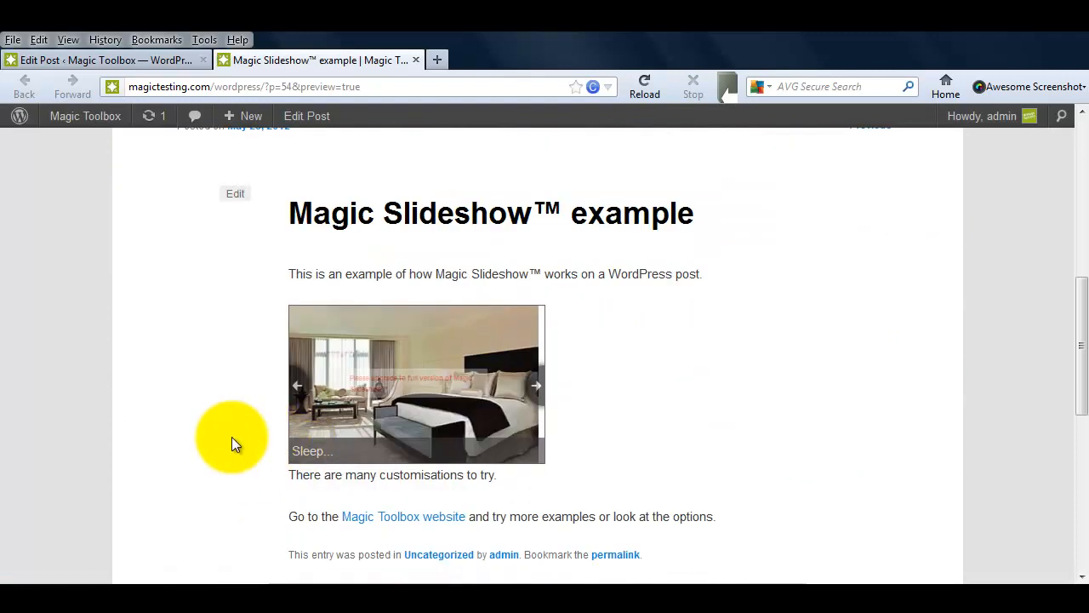
click(536, 384)
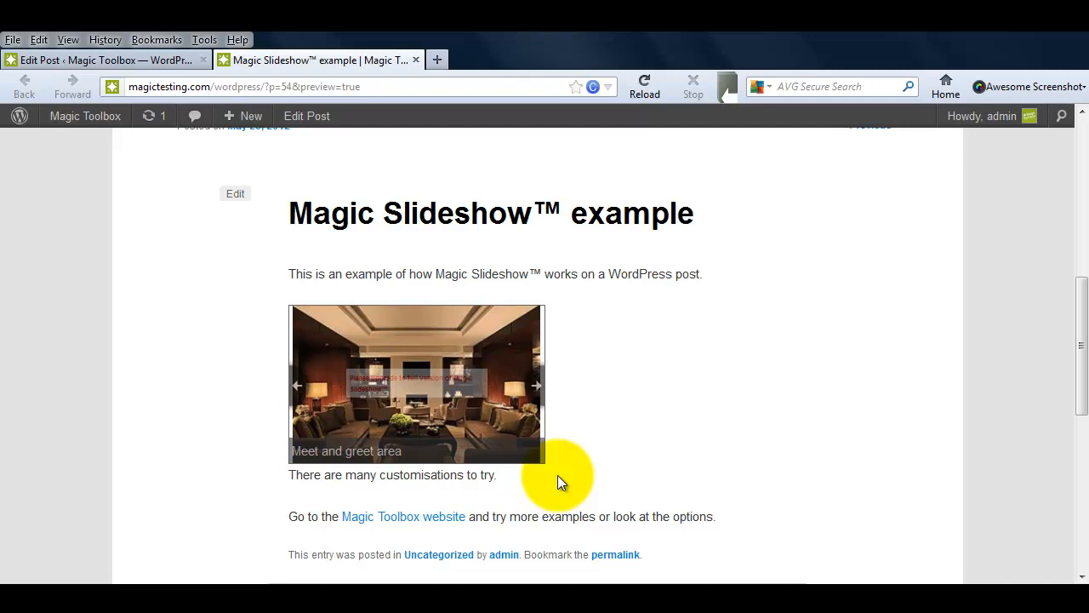
click(536, 384)
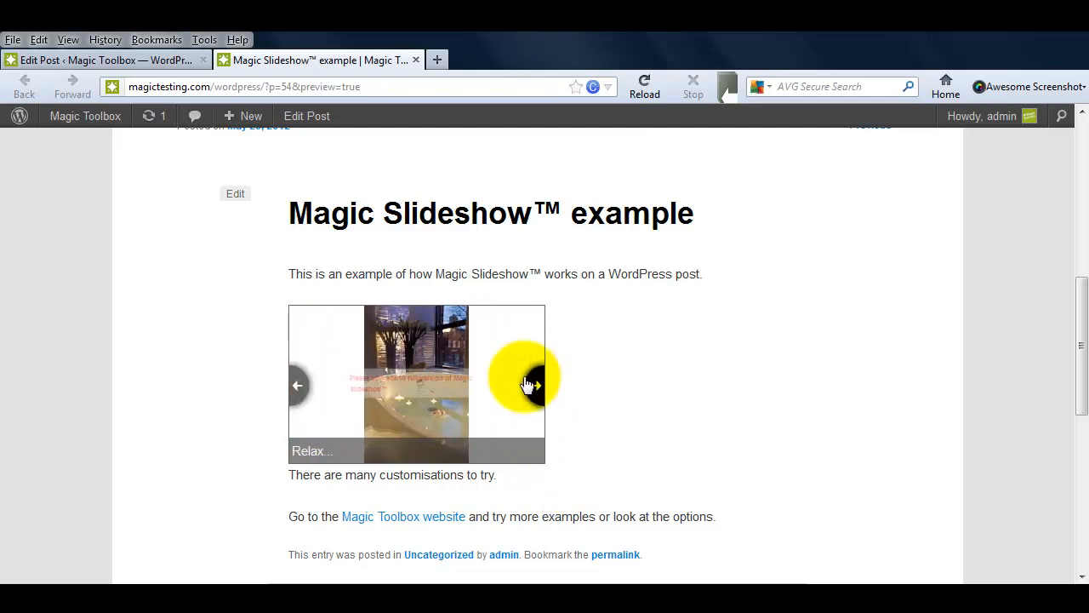
click(534, 385)
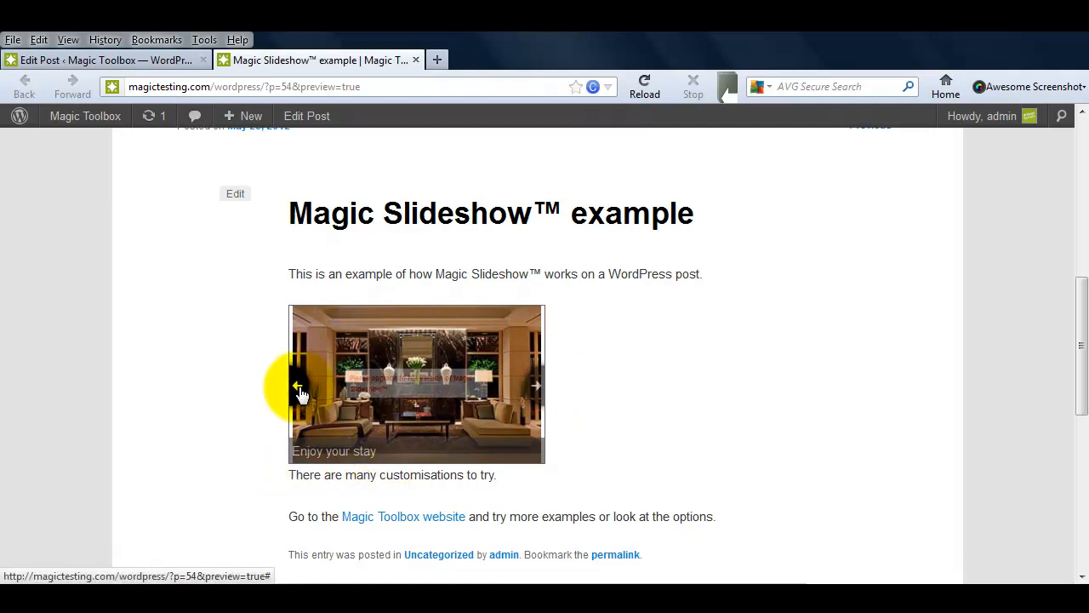
click(102, 59)
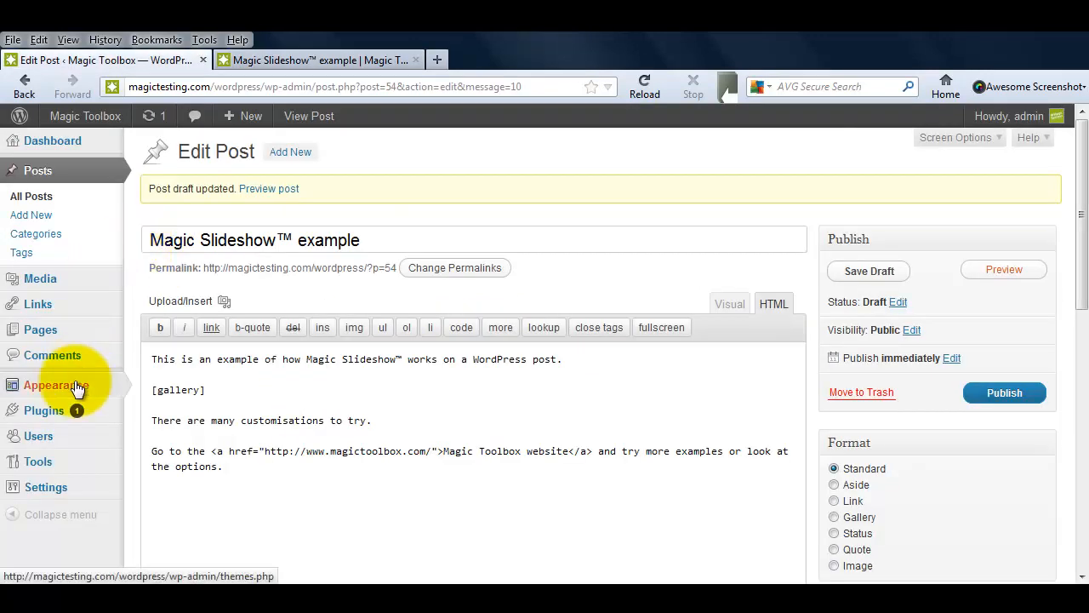
Go to Plugins > Magic Slideshow Configuration to reach the settings page
click(44, 411)
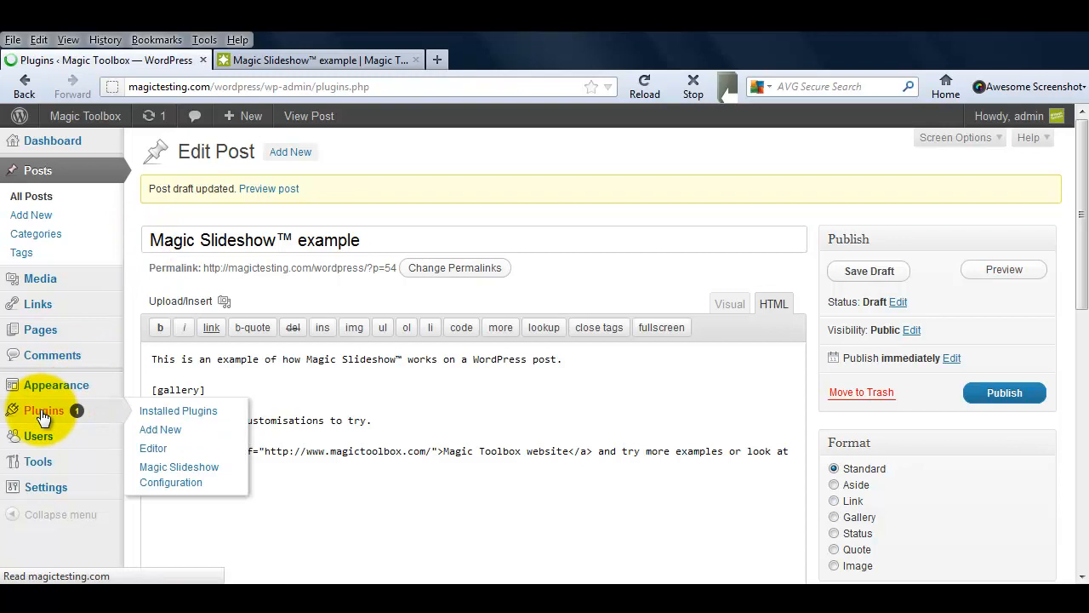
click(178, 474)
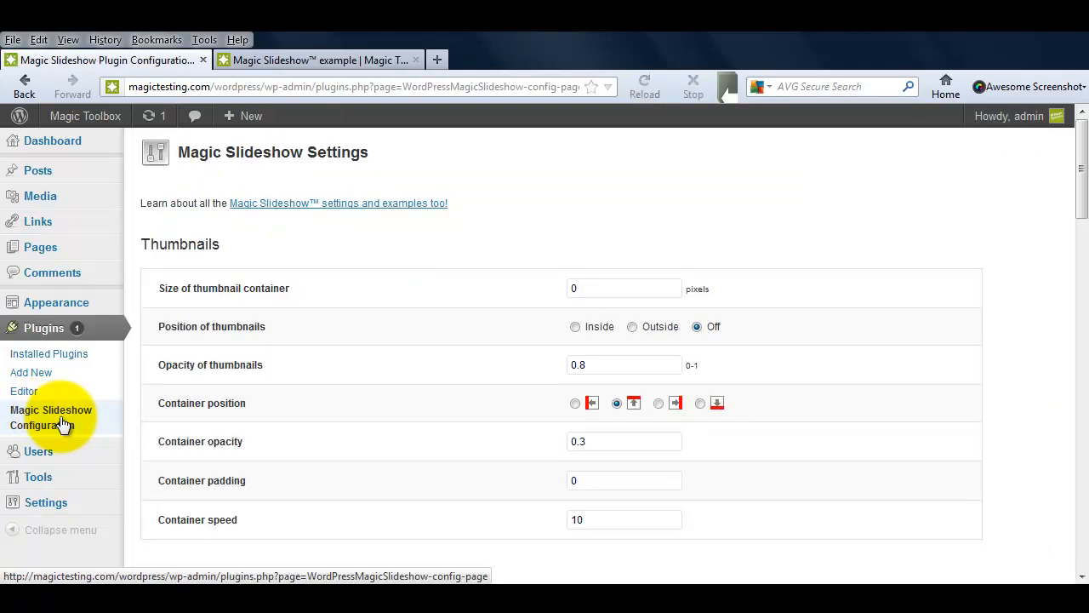
mouse_move(98, 423)
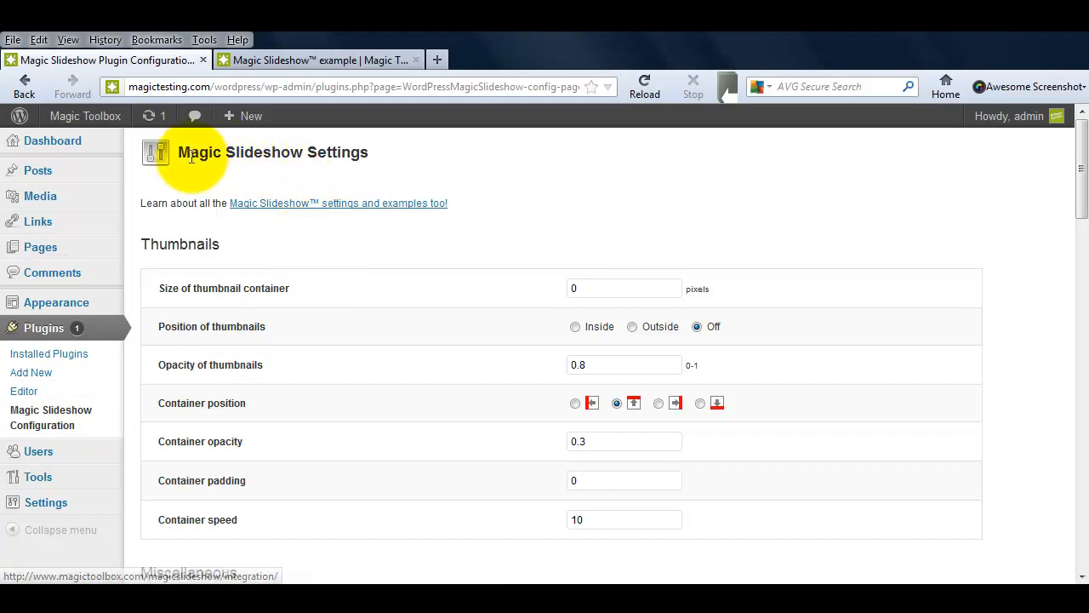
mouse_move(356, 152)
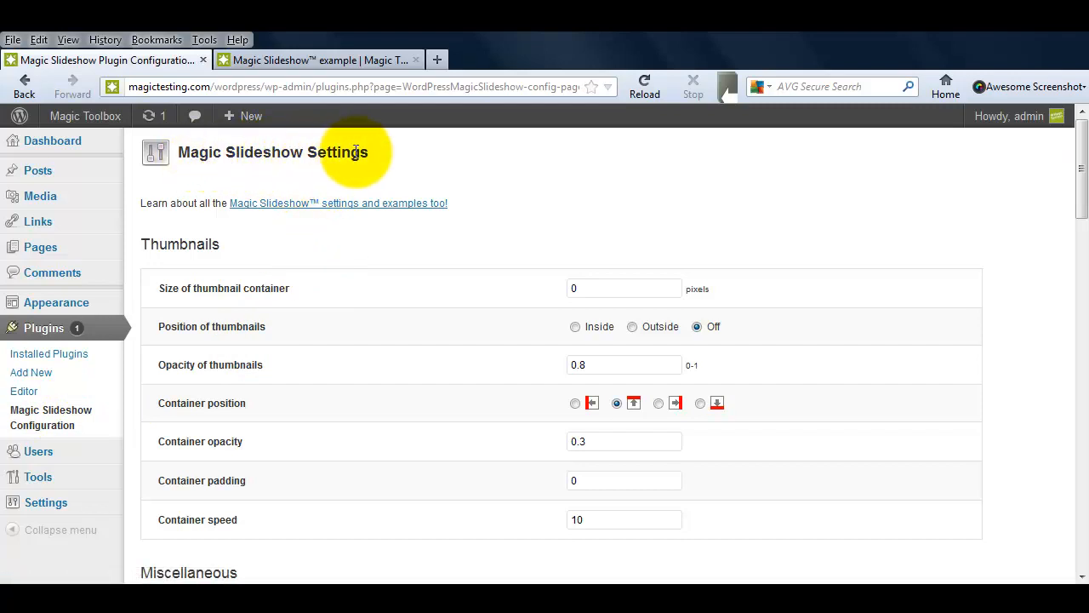
mouse_move(378, 160)
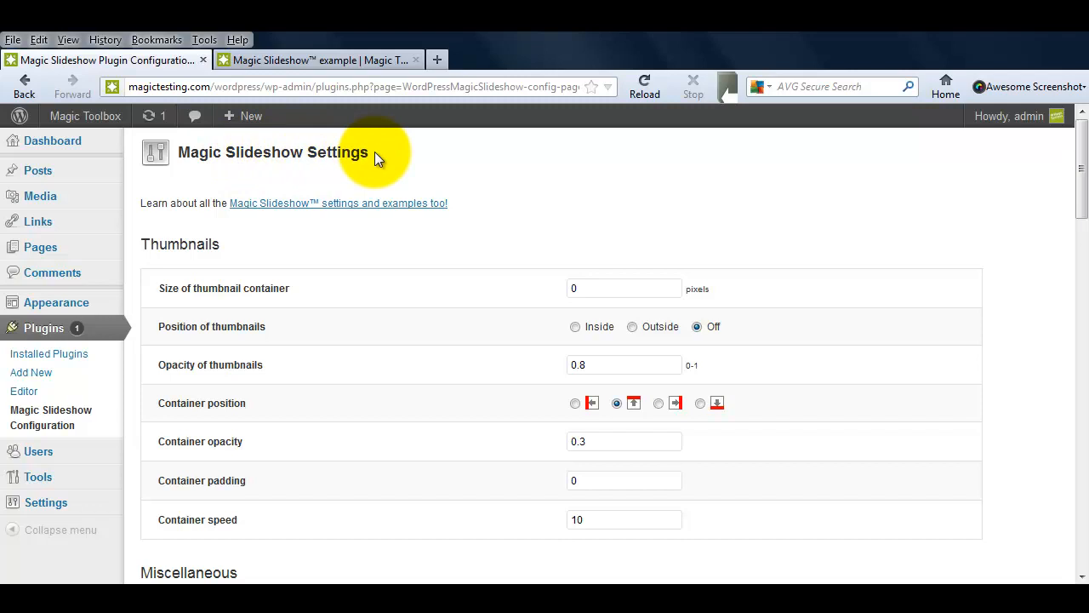
Set the image-sliding and arrow-click effects to Fade with a new slideshow speed, and save
scroll(down, 3)
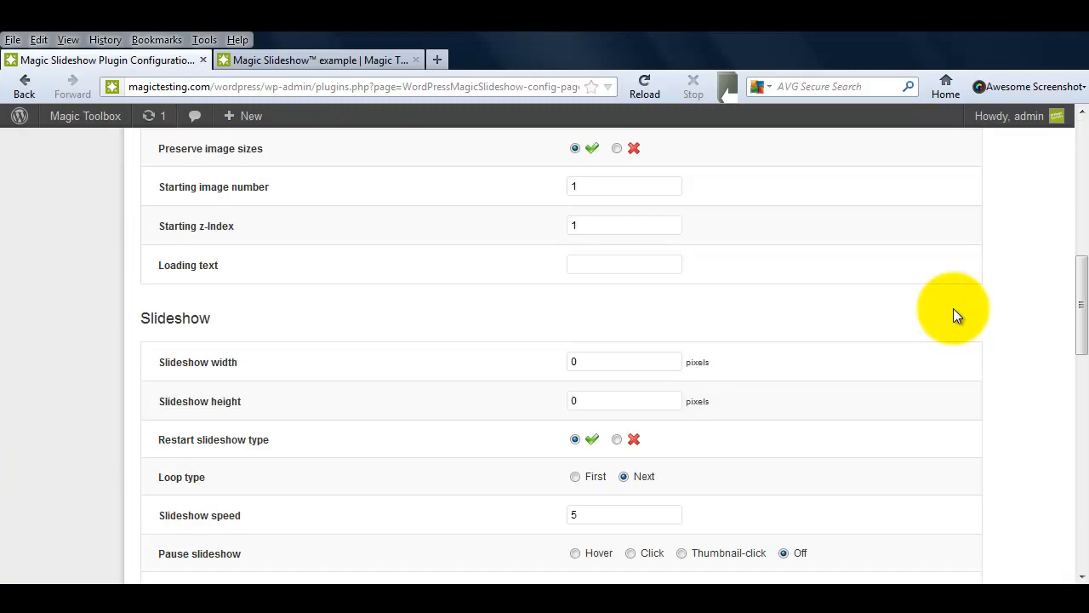
scroll(down, 3)
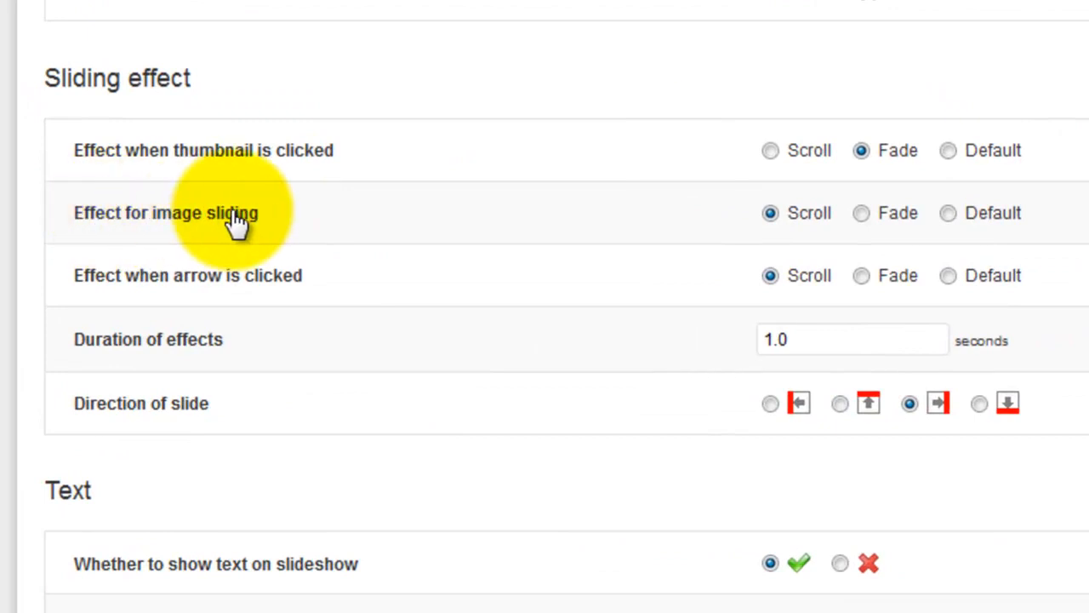
click(861, 213)
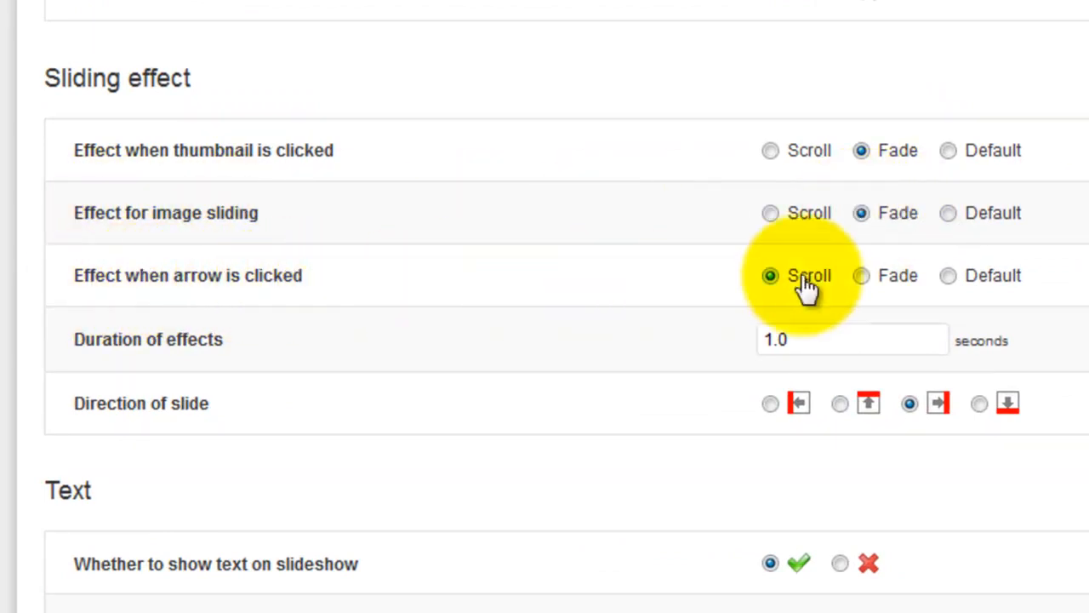
scroll(up, 3)
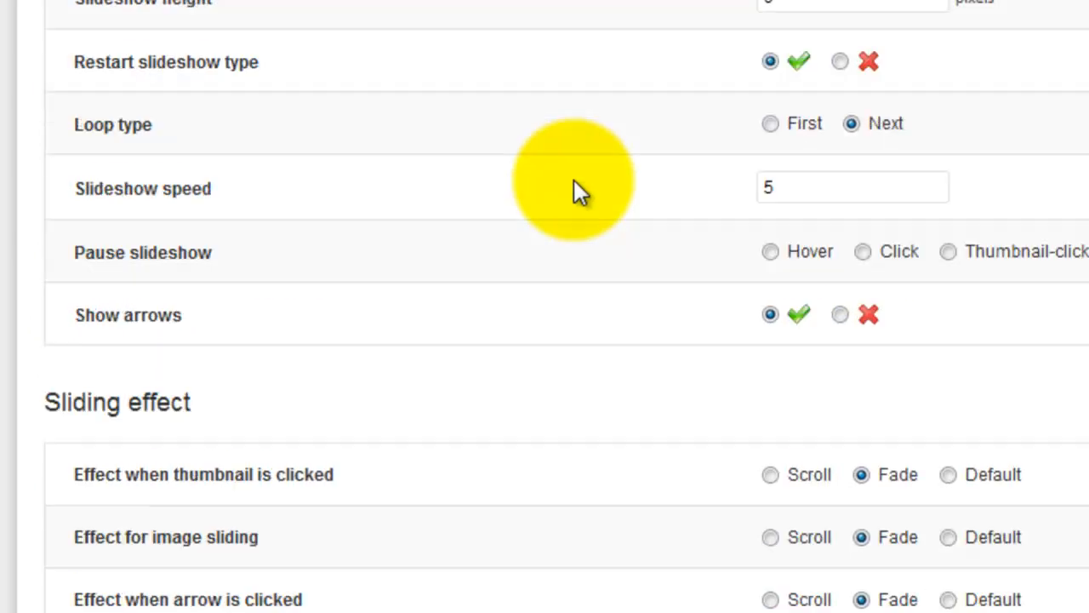
mouse_move(238, 208)
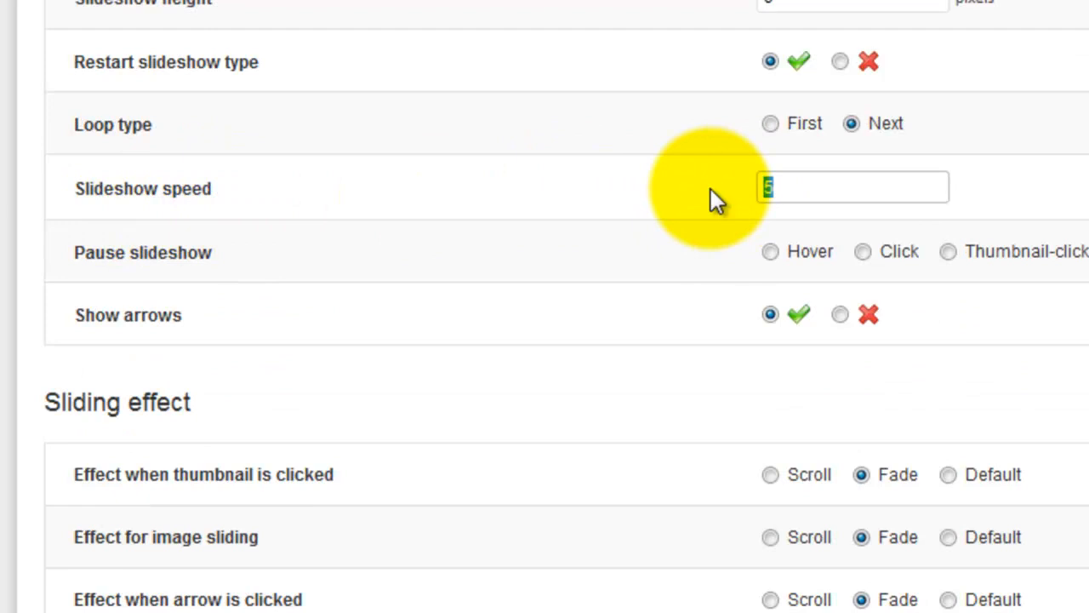
scroll(down, 3)
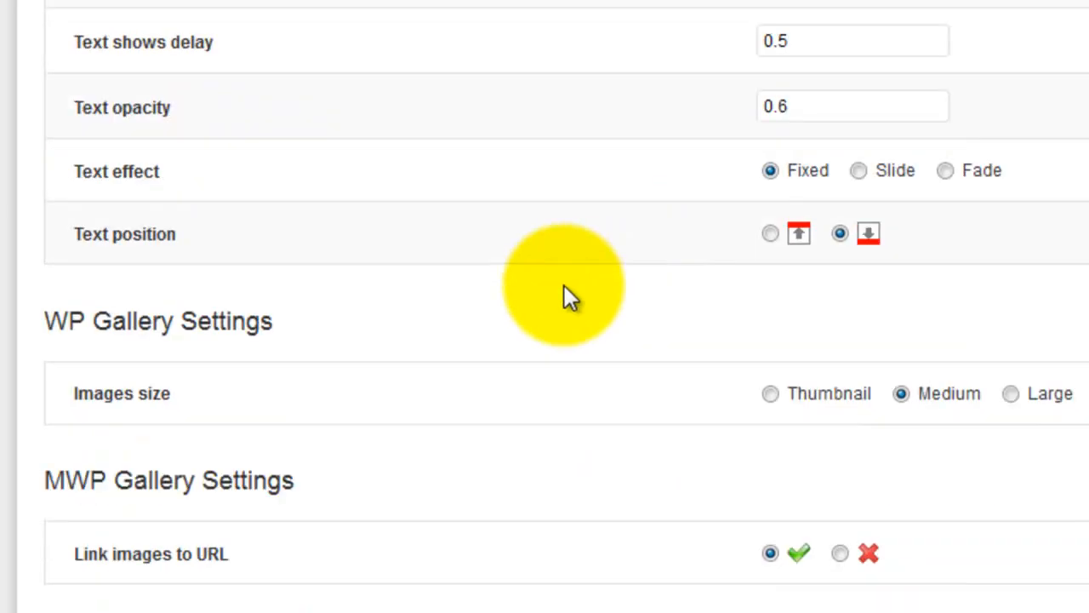
scroll(down, 3)
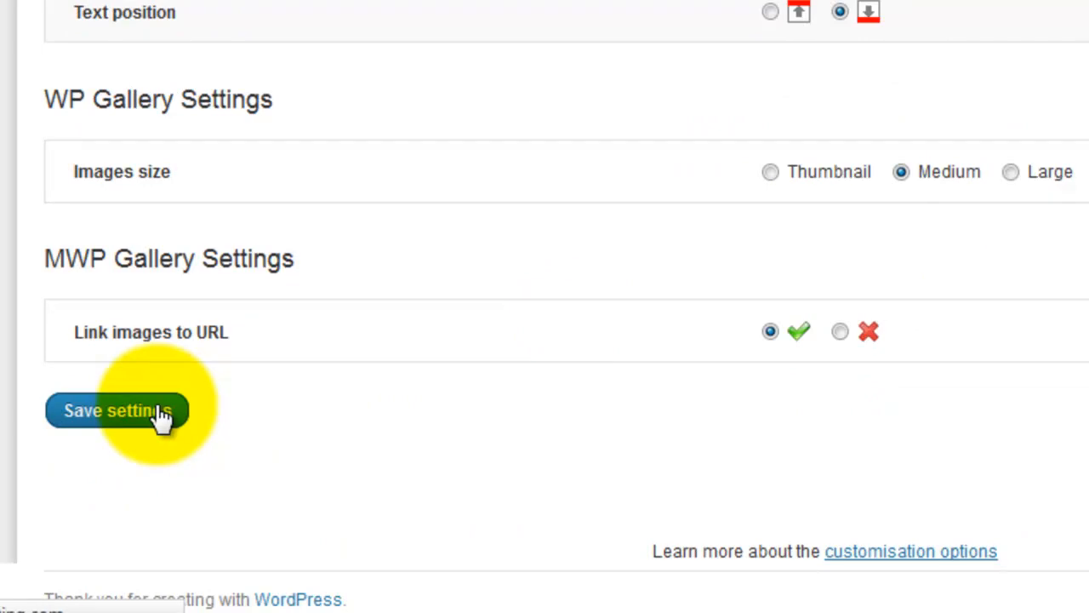
click(116, 410)
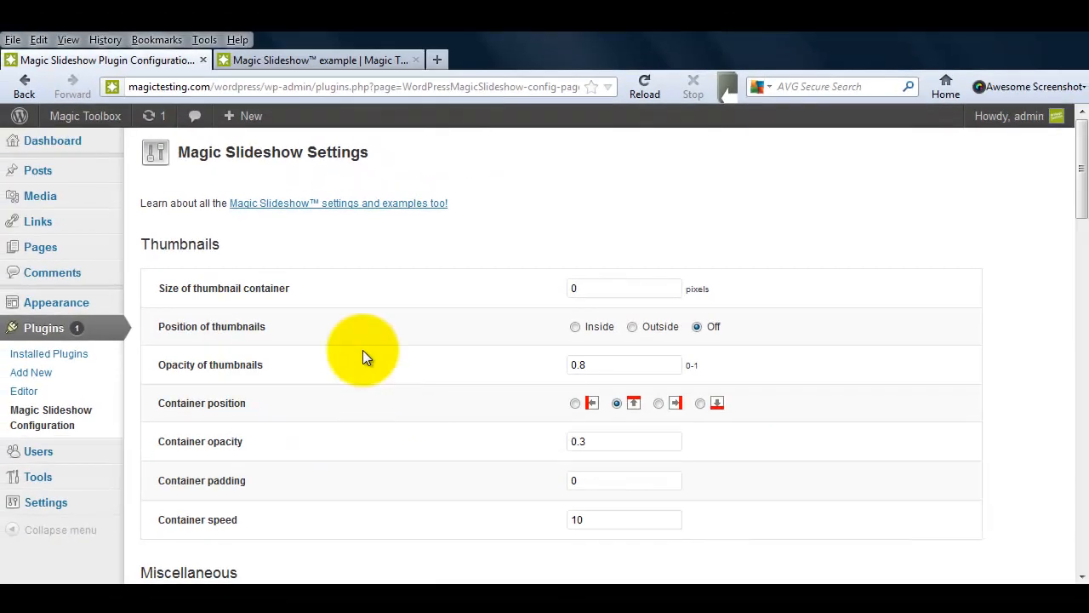
Reload the example post preview to see the faster fade
click(320, 60)
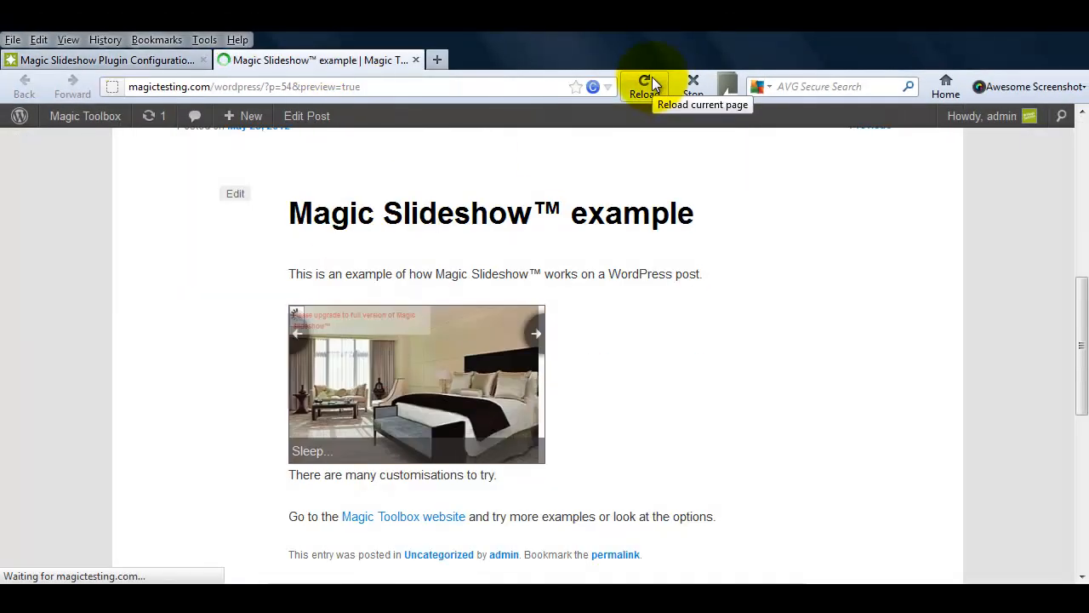
click(643, 86)
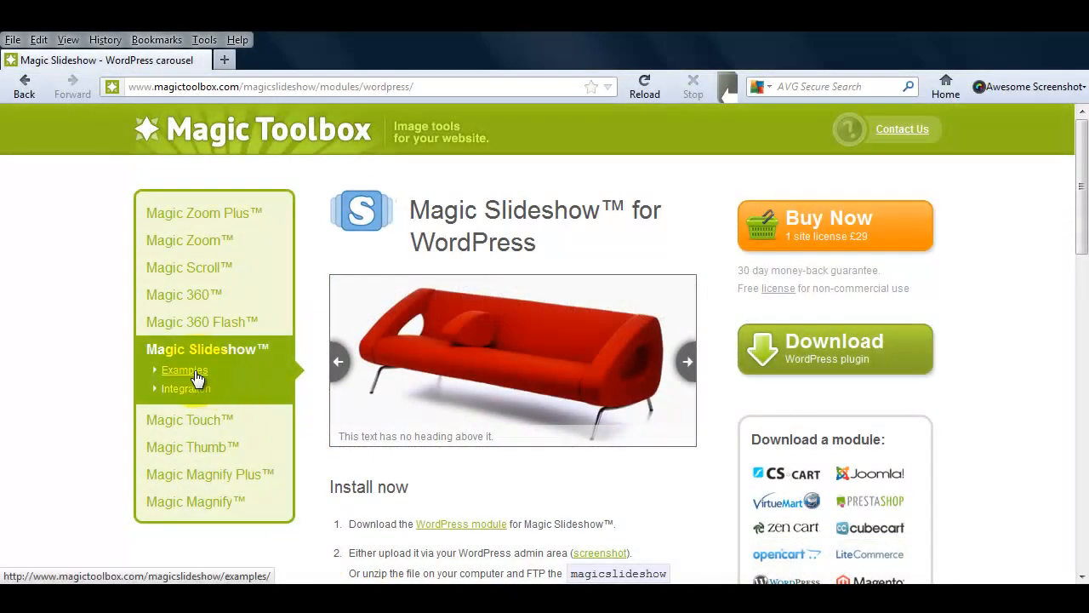
Browse through the Magic Slideshow examples page on Magic Toolbox
click(184, 369)
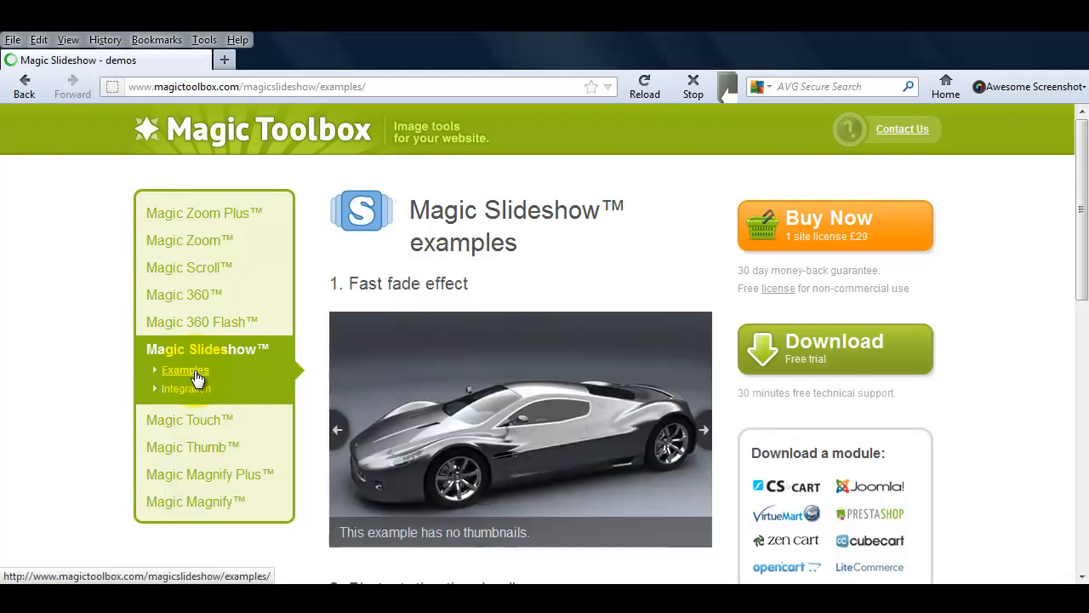
scroll(down, 3)
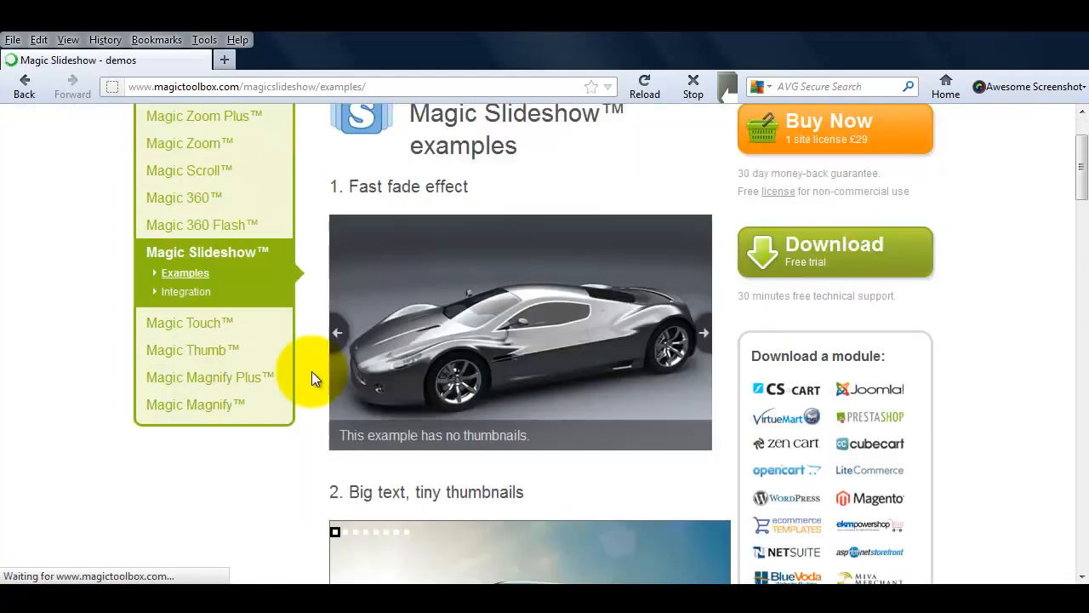
scroll(down, 3)
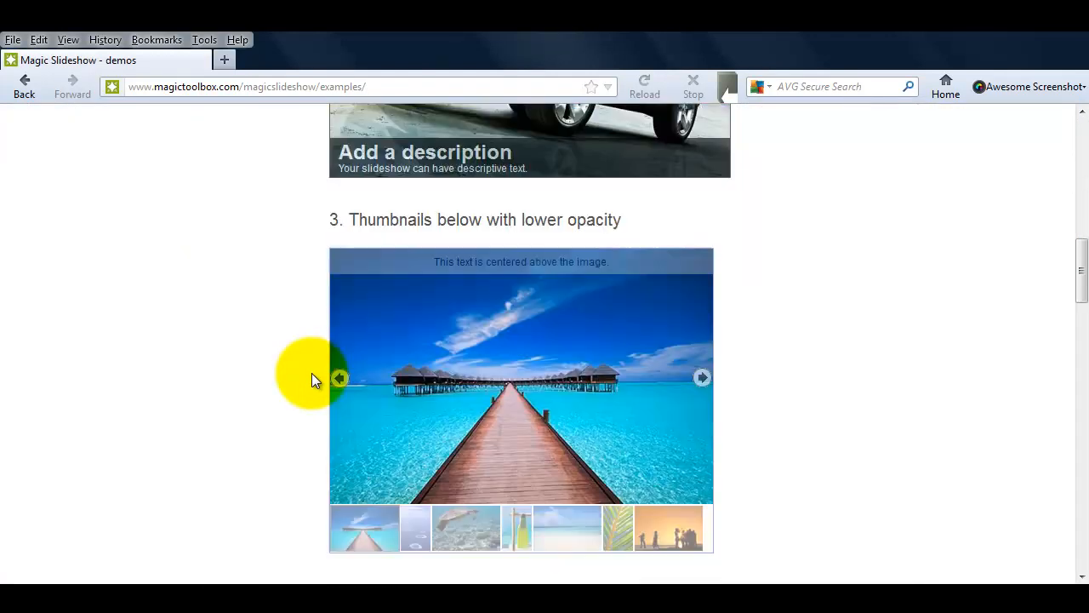
scroll(down, 3)
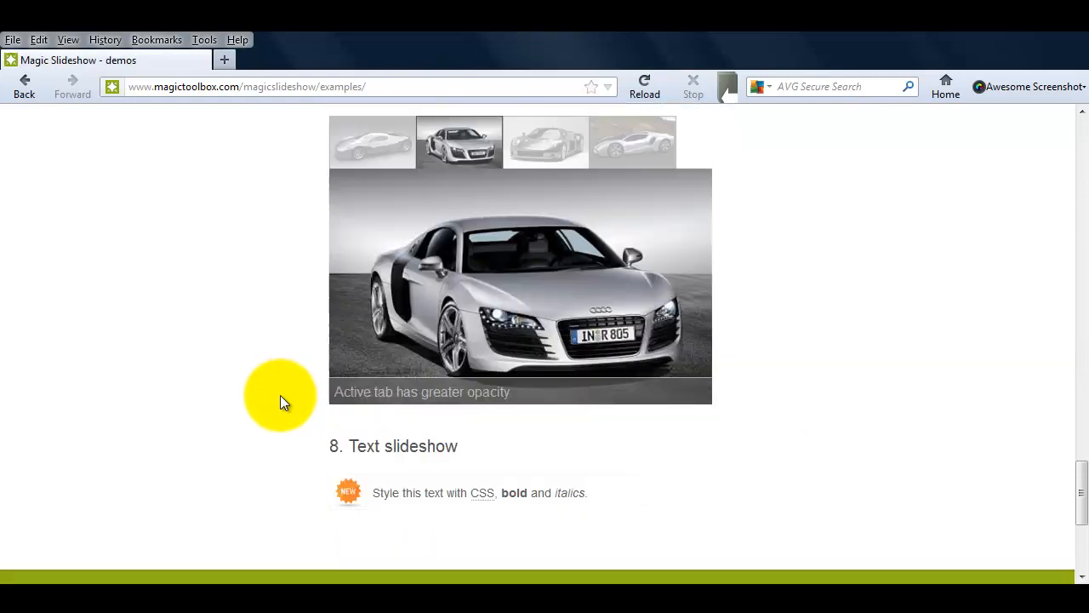
Read the Magic Slideshow installation guide, then return to the WordPress settings tab
click(187, 388)
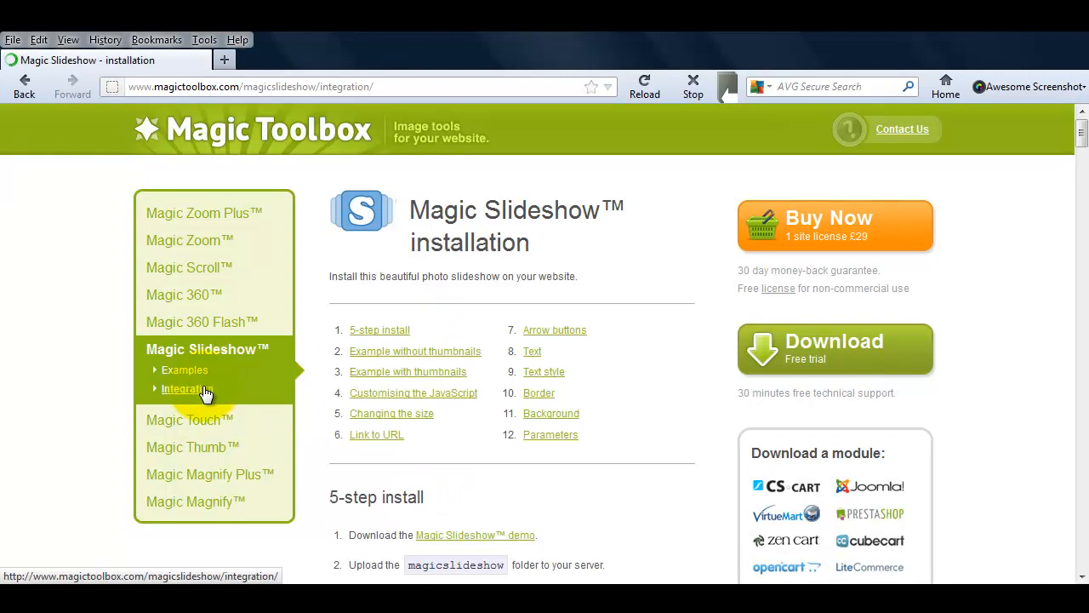
scroll(down, 3)
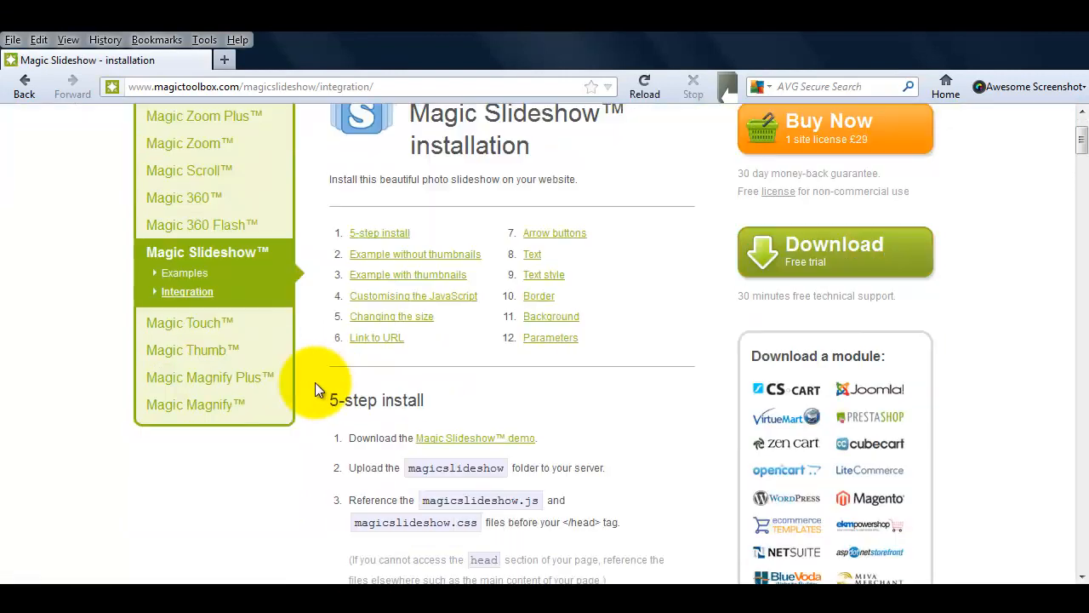
scroll(down, 3)
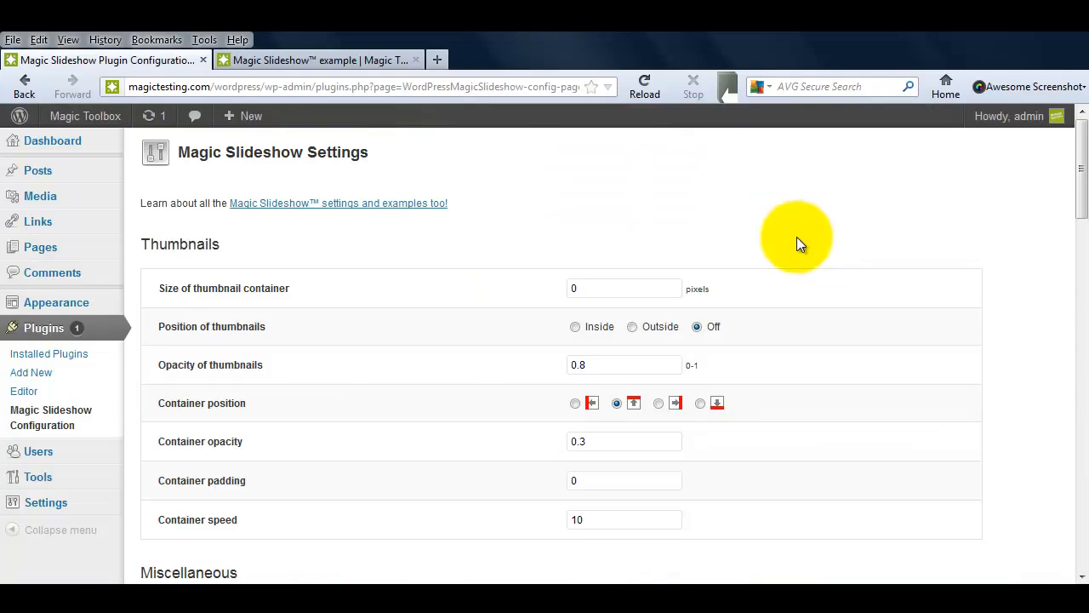
mouse_move(762, 221)
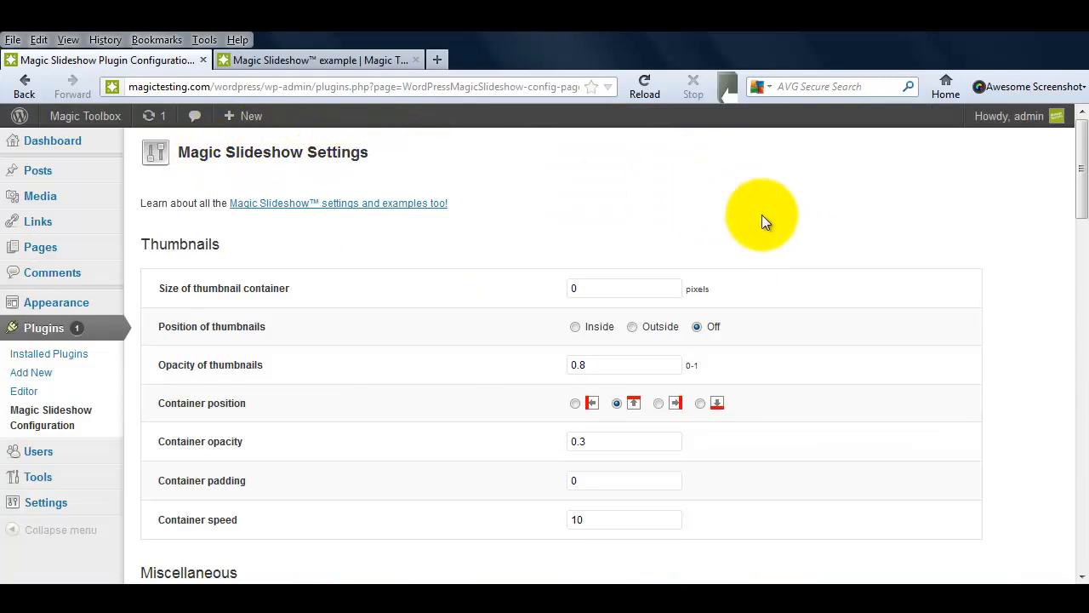
Scroll down the Magic Slideshow settings to confirm Slideshow speed is 2
scroll(down, 3)
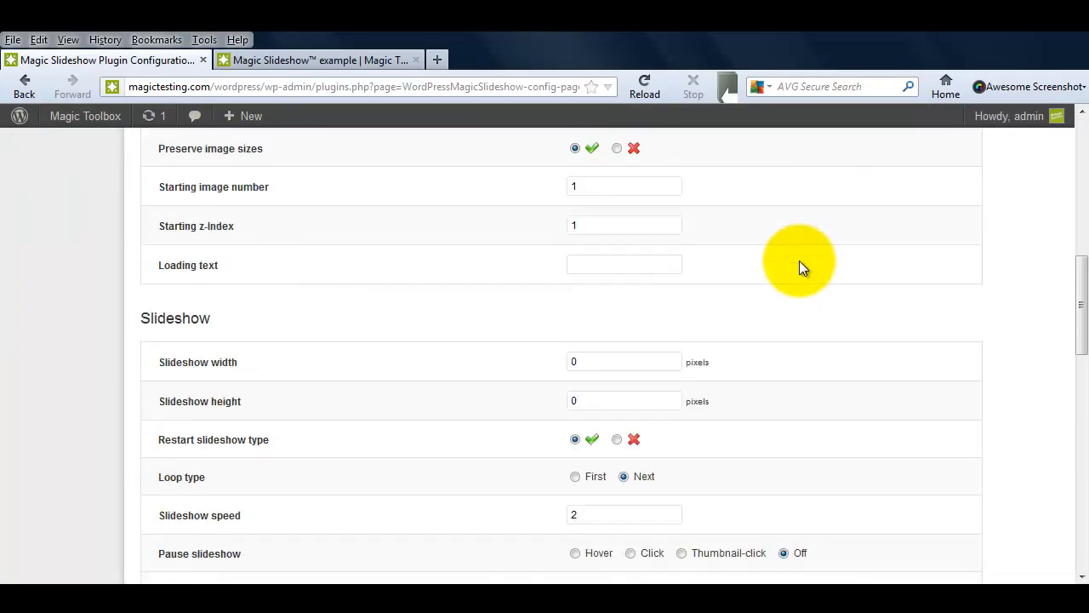
scroll(down, 3)
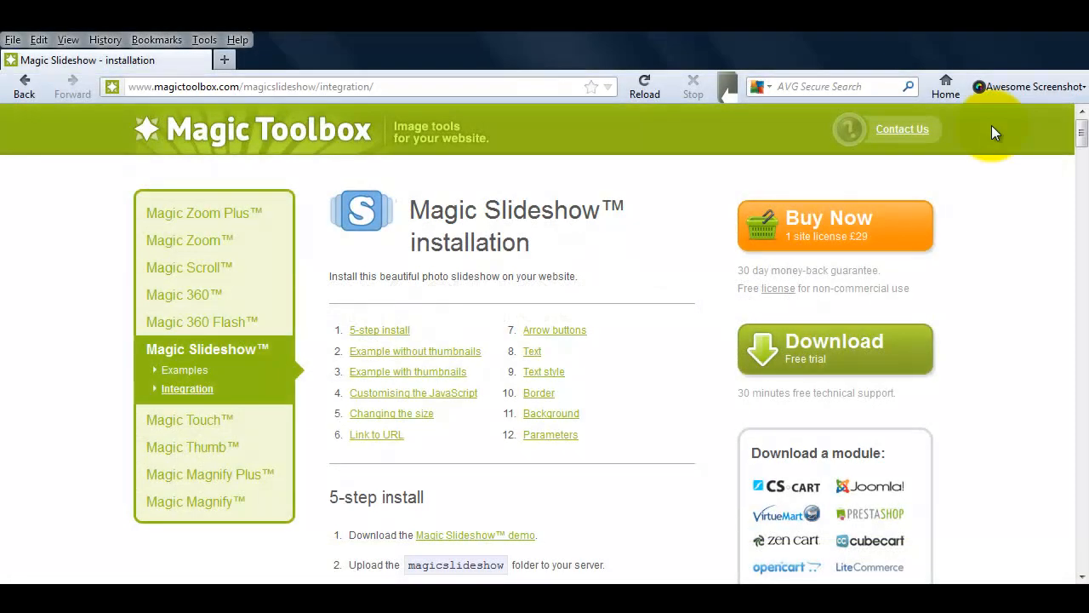
Go to the Magic Toolbox Contact us page with its support request form
click(902, 129)
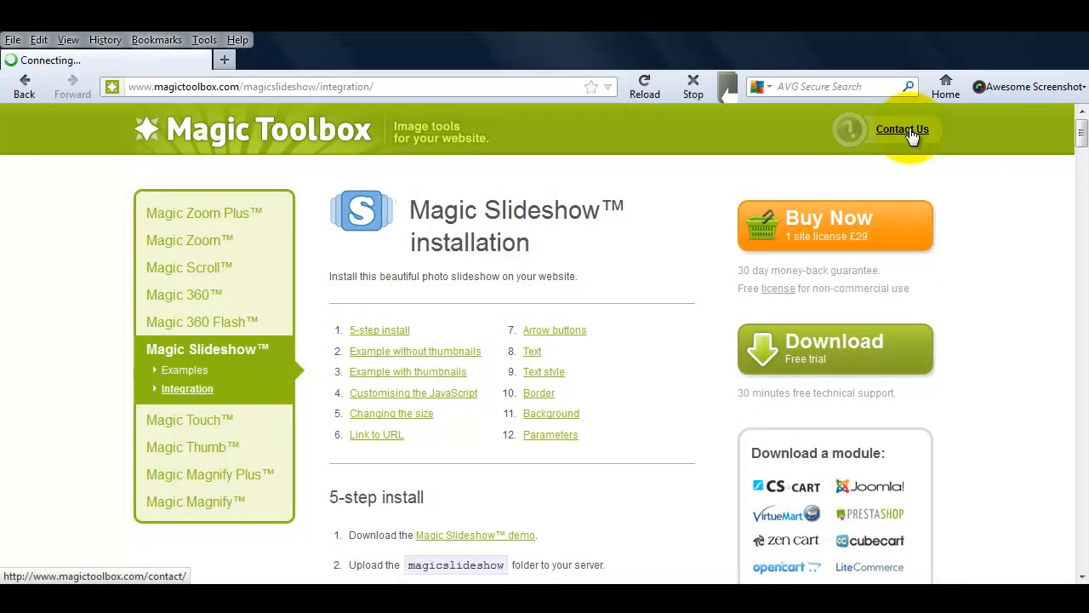
click(902, 129)
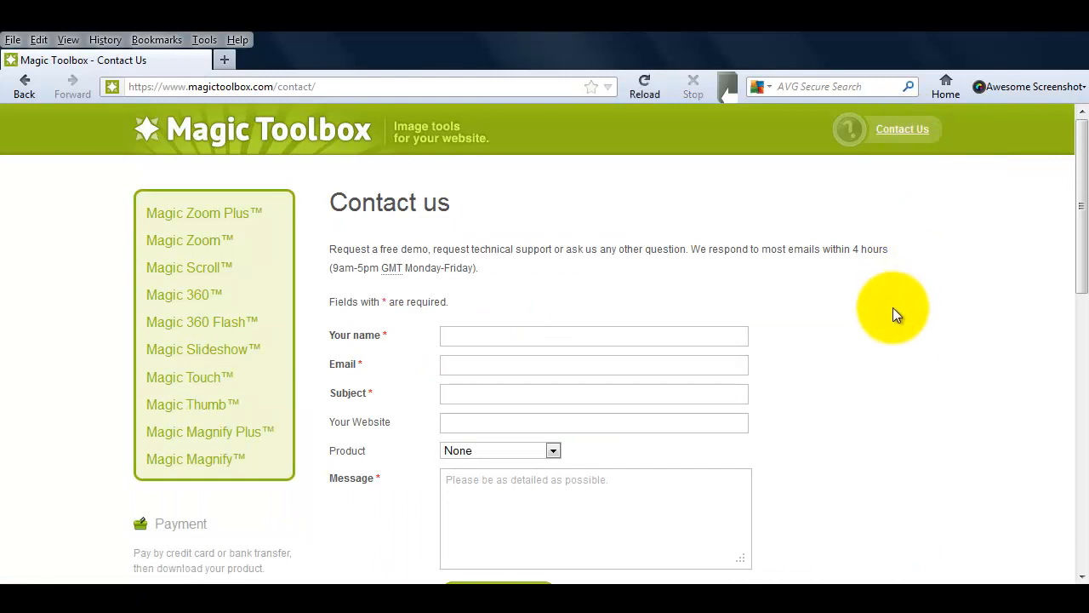
mouse_move(887, 334)
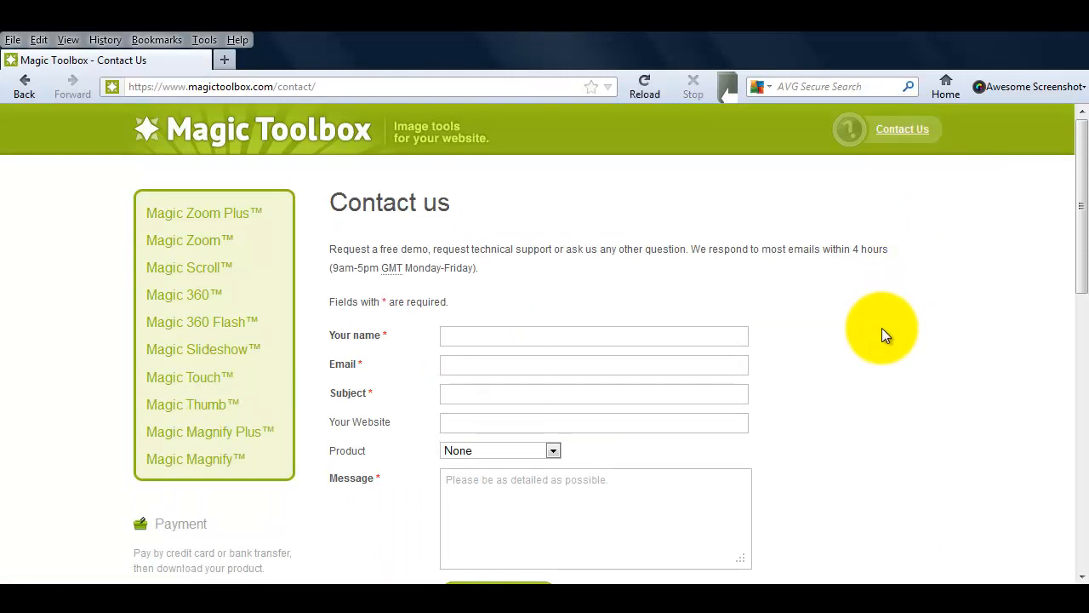